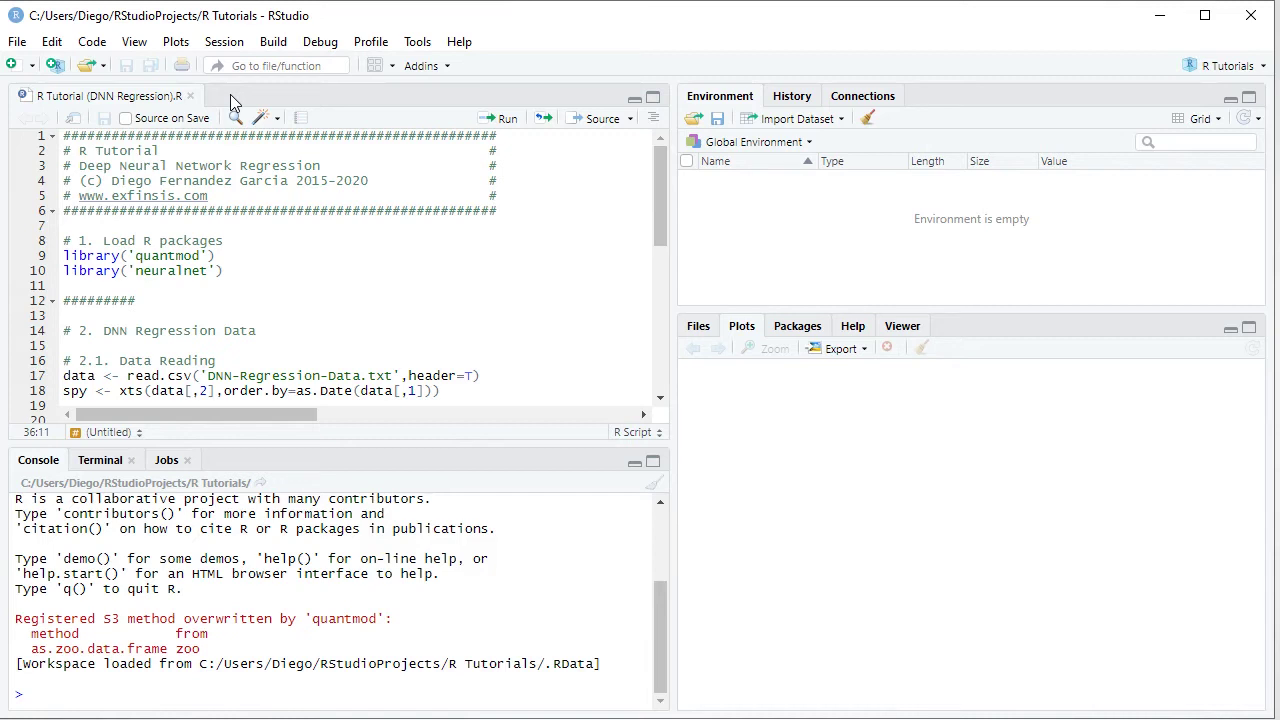
{"action": "mouse_move", "coordinate": [256, 180]}
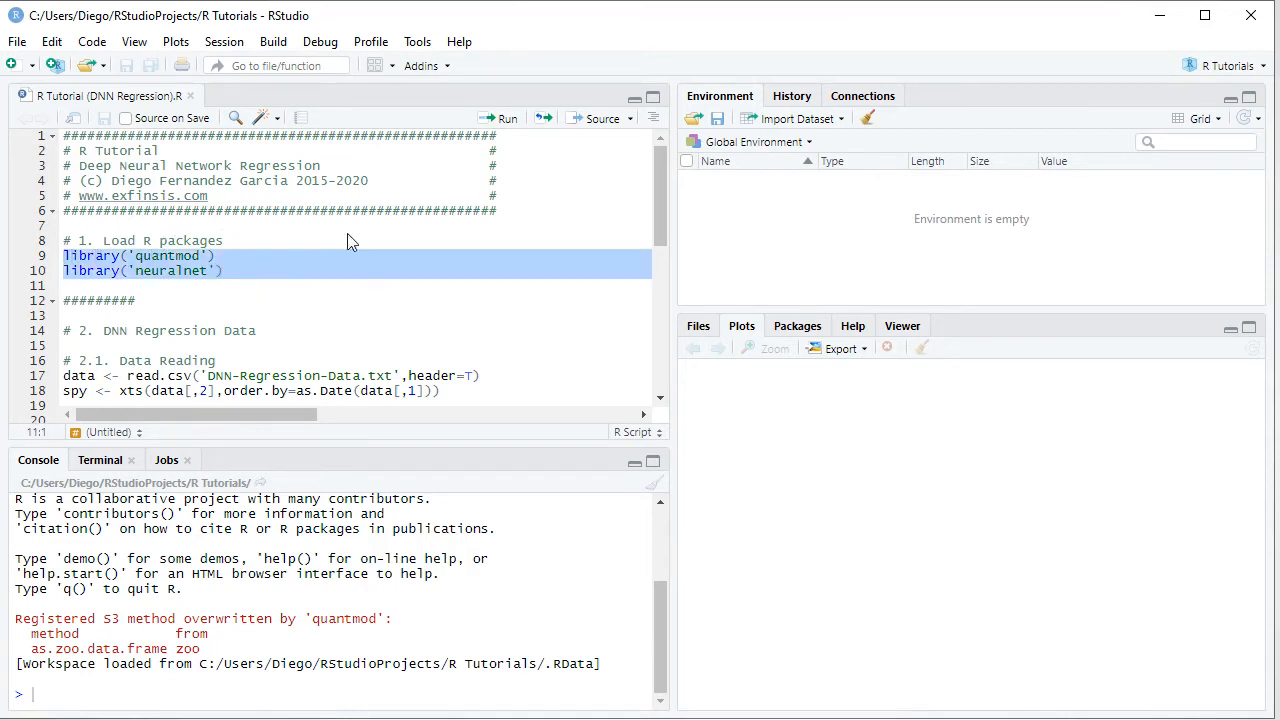
- Run the library() lines so quantmod and neuralnet are attached in the console
{"action": "left_click", "coordinate": [498, 118]}
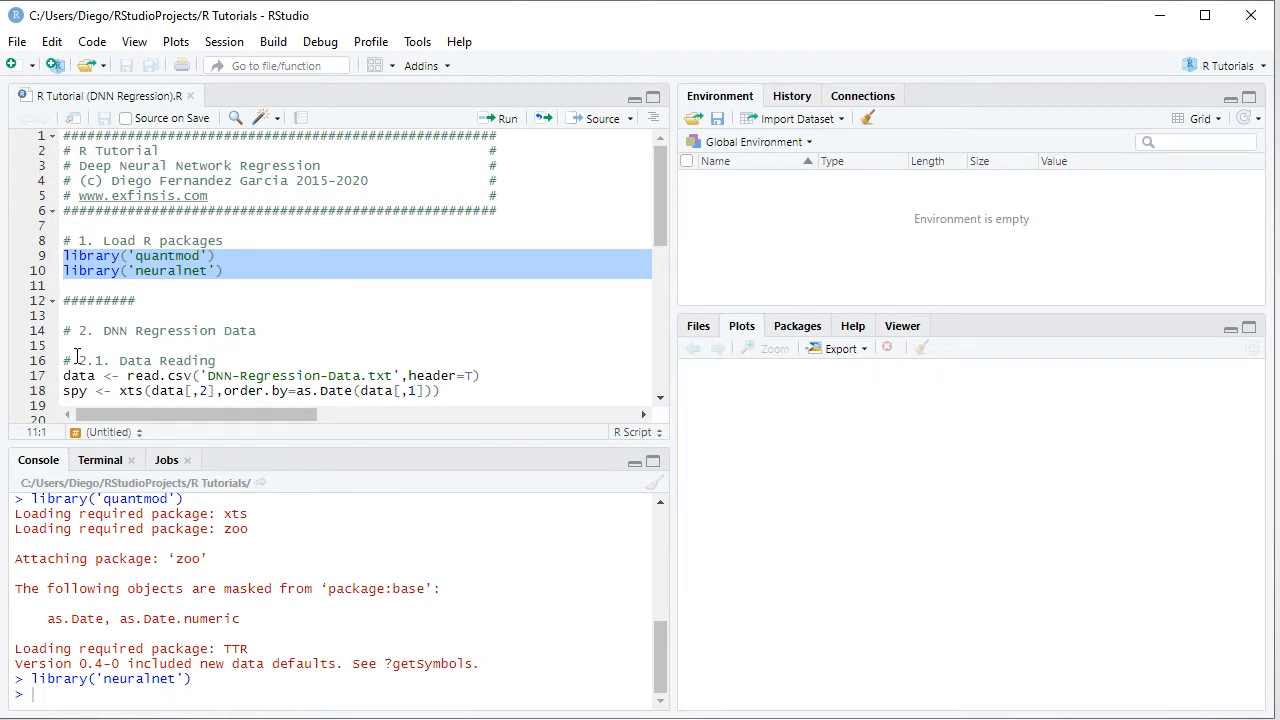
{"action": "mouse_move", "coordinate": [146, 360]}
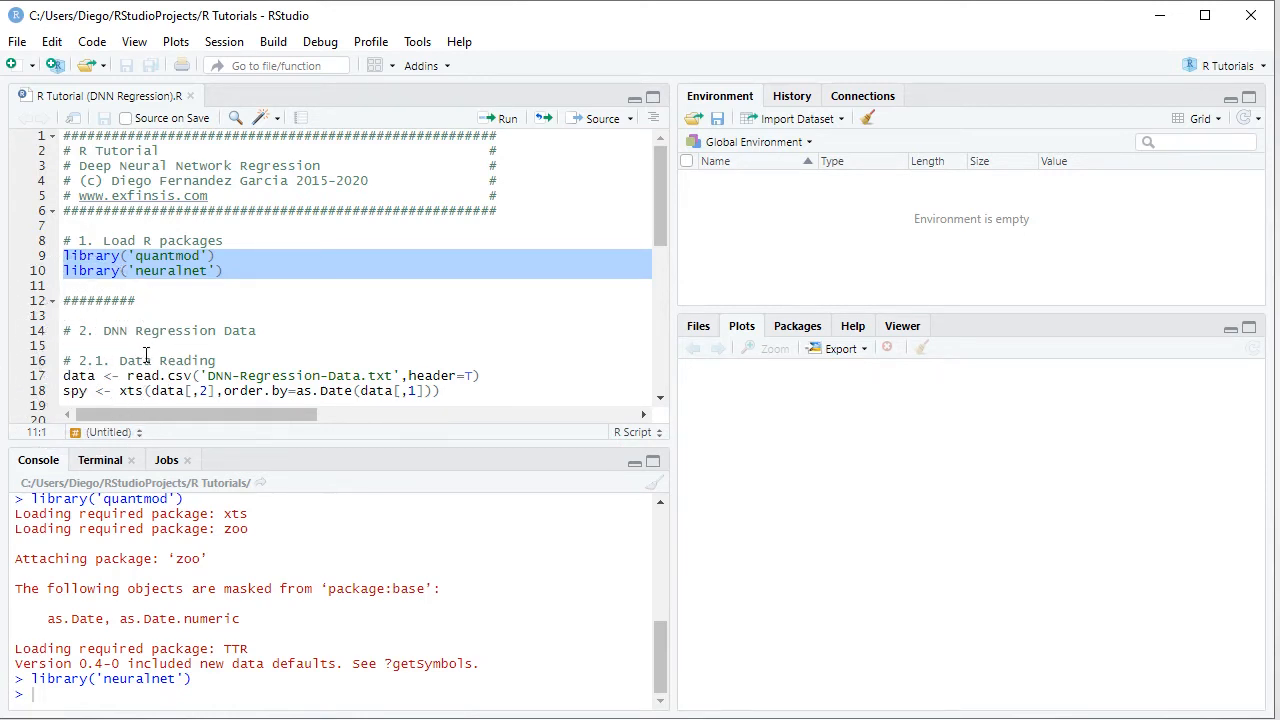
{"action": "mouse_move", "coordinate": [272, 360]}
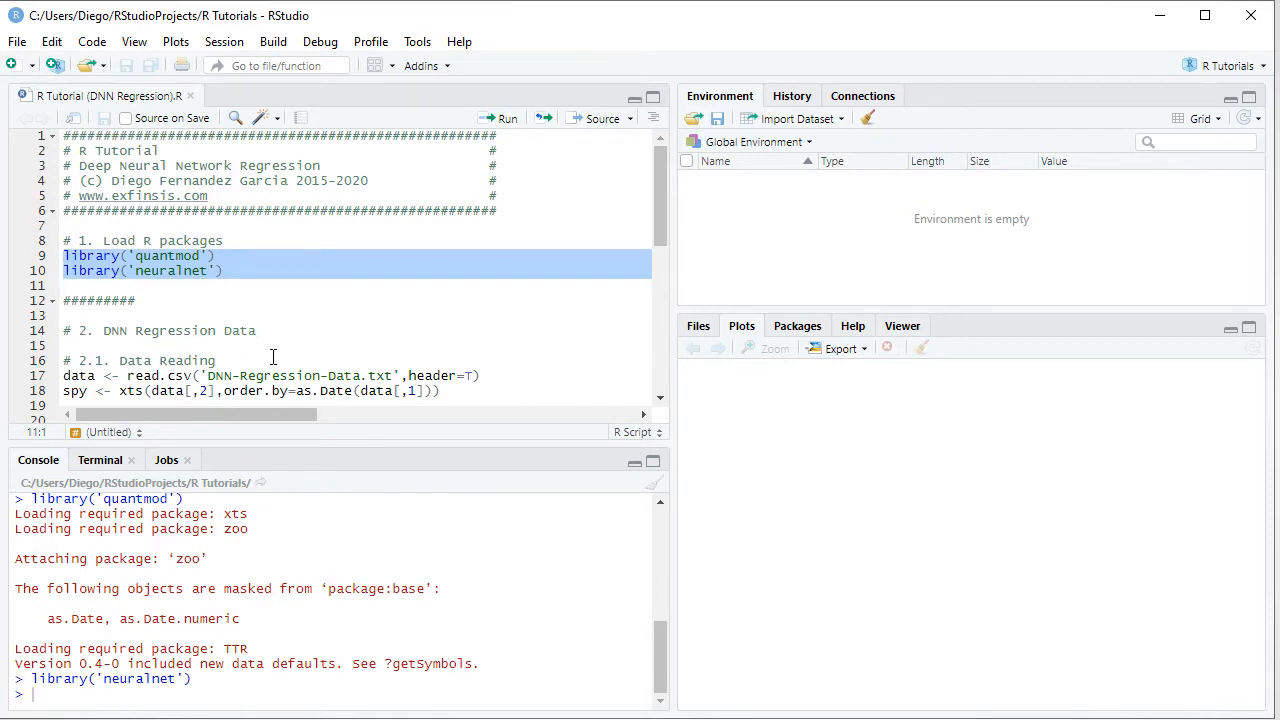
{"action": "mouse_move", "coordinate": [342, 350]}
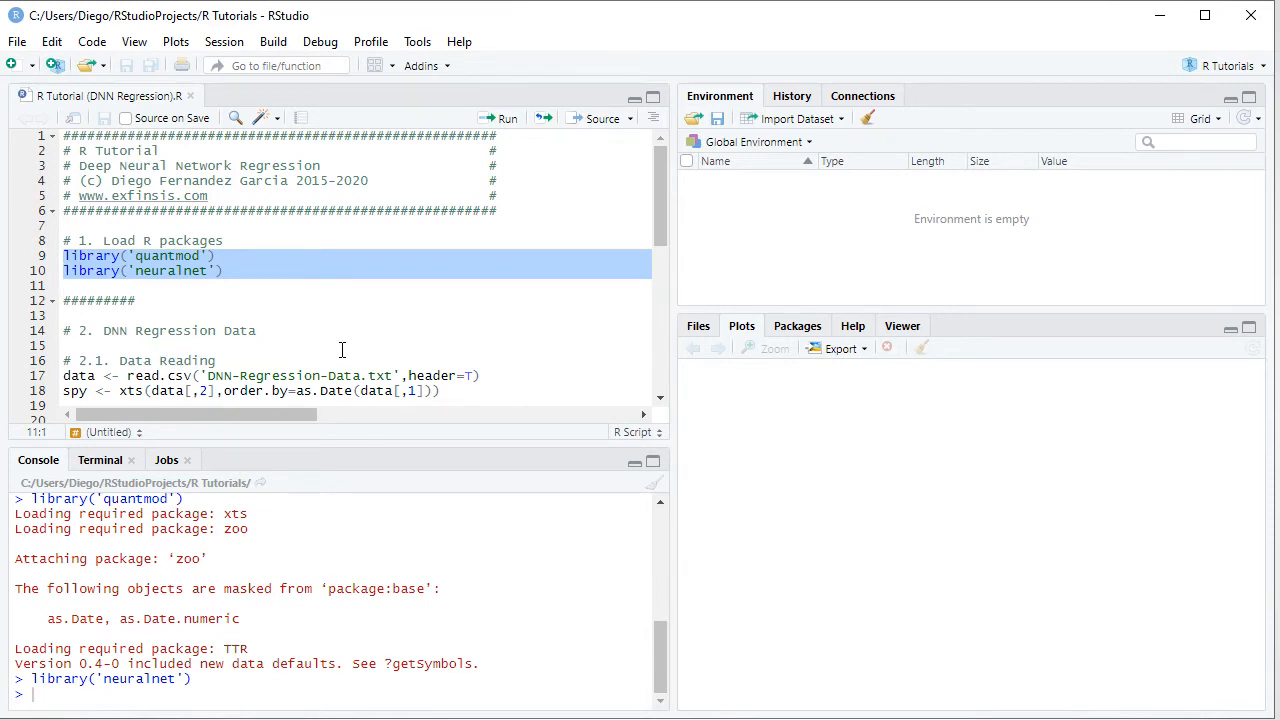
{"action": "mouse_move", "coordinate": [366, 350]}
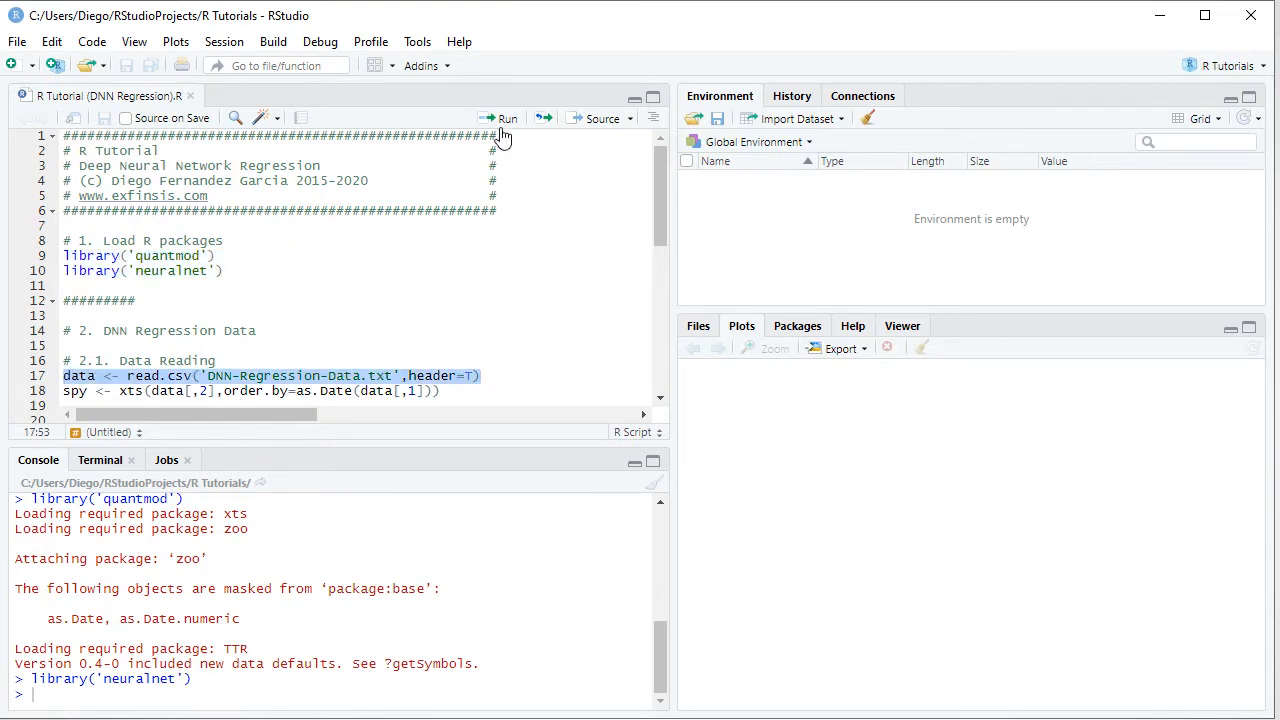
- Run the read.csv line to load the DNN regression data as a 2266-row data frame
{"action": "left_click", "coordinate": [500, 118]}
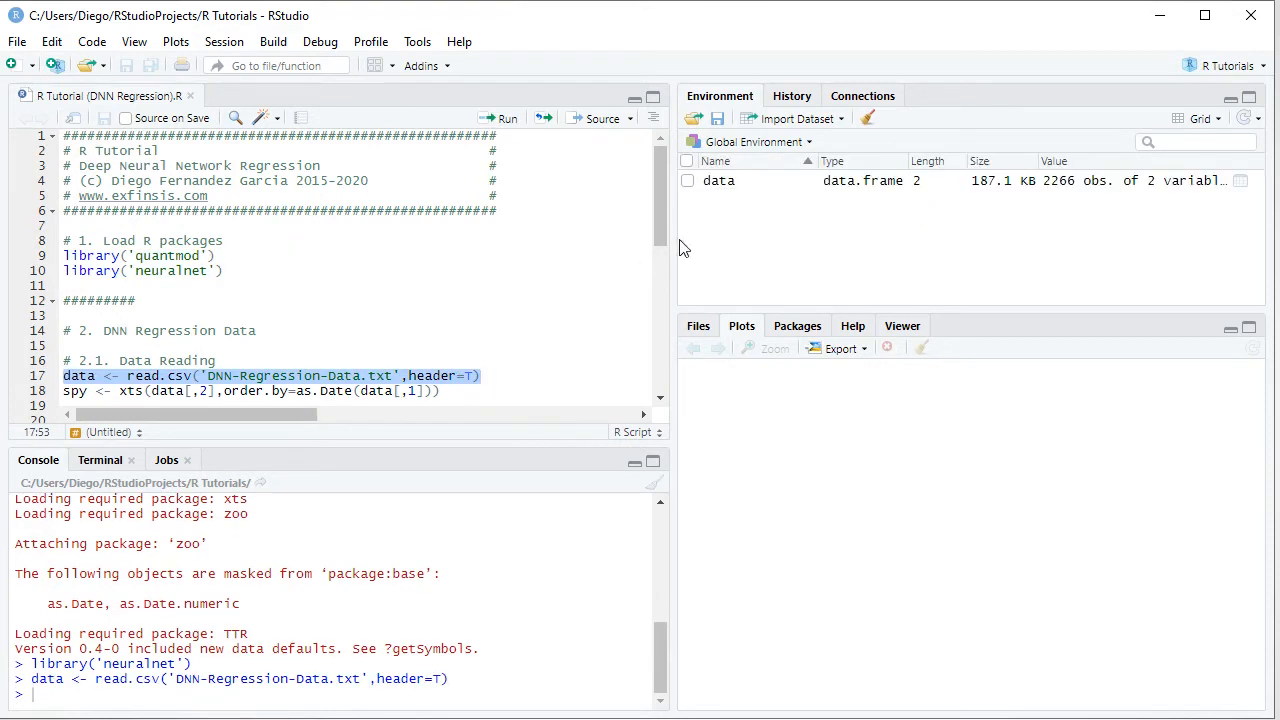
{"action": "mouse_move", "coordinate": [816, 224]}
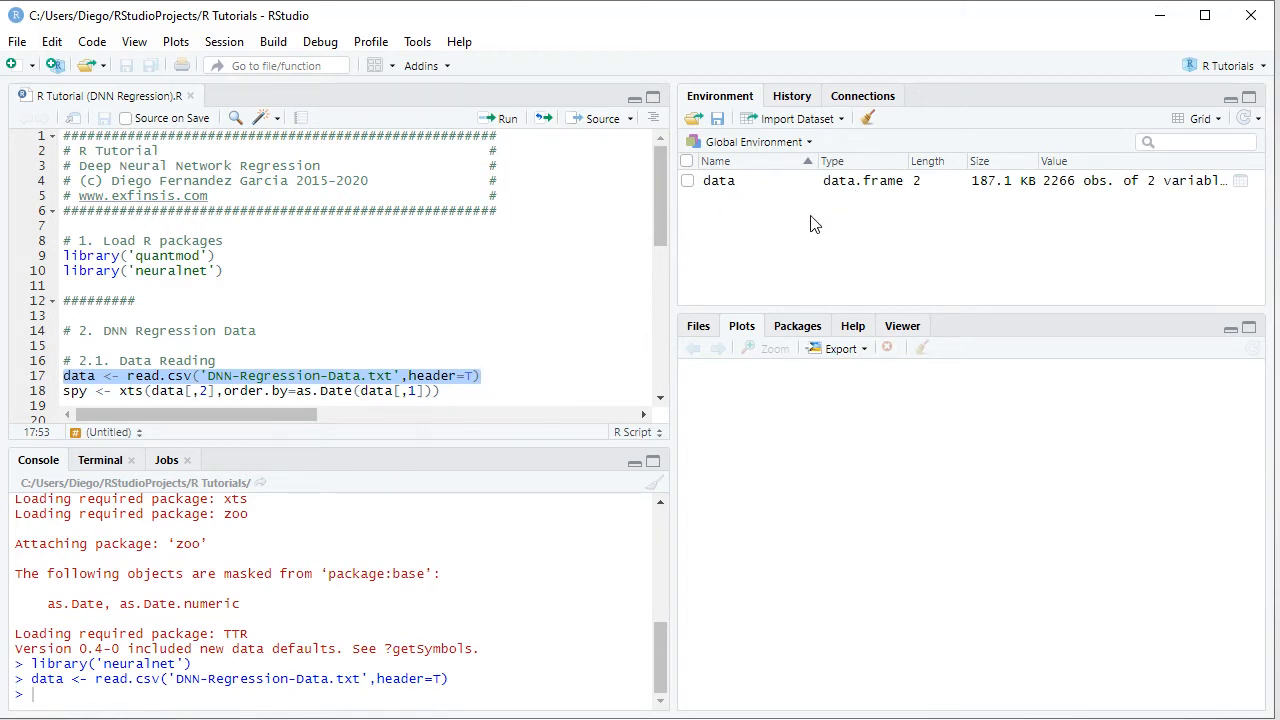
{"action": "mouse_move", "coordinate": [1216, 232]}
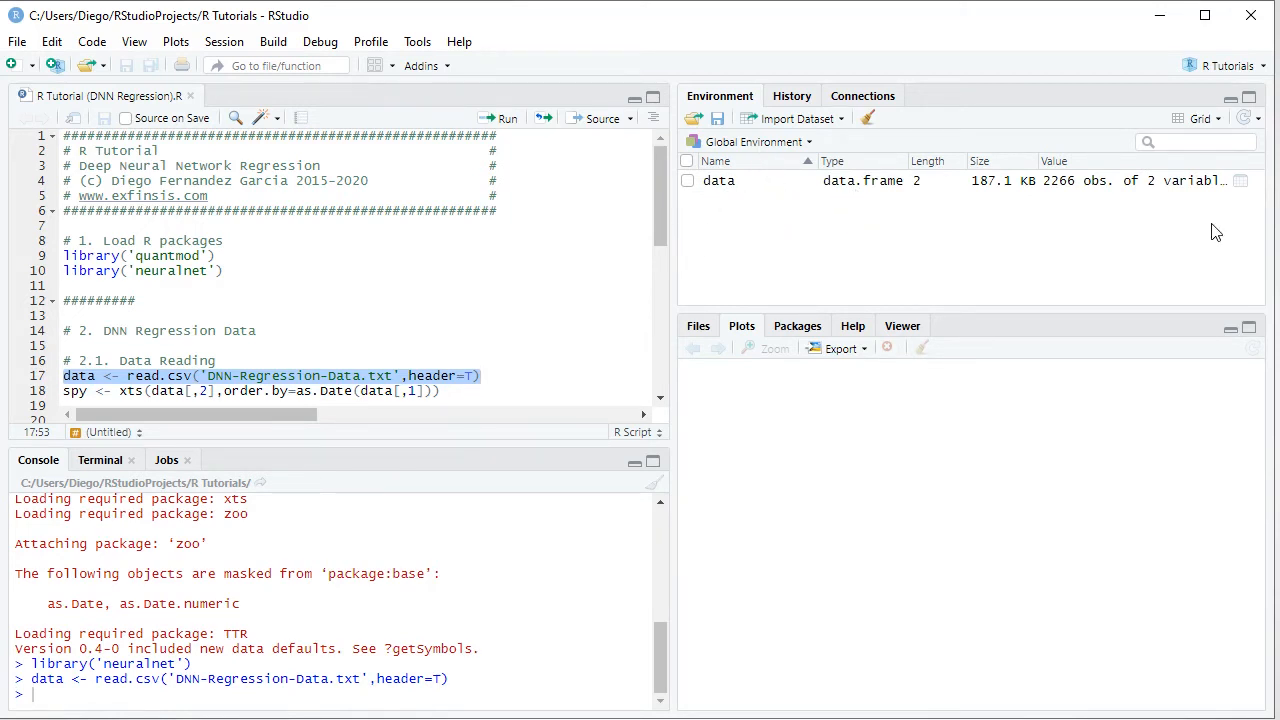
- Run view(data) in the Console to show the Date and SPY.Adjusted columns
{"action": "type", "text": "view(data)"}
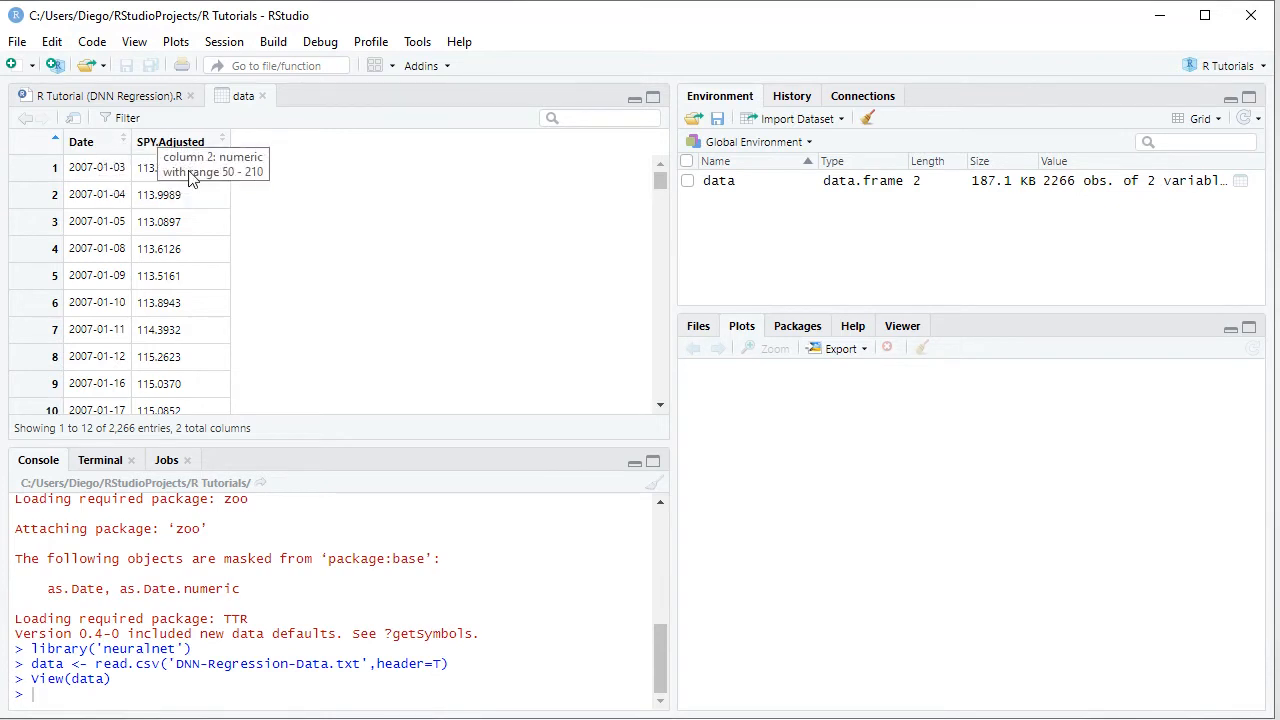
{"action": "mouse_move", "coordinate": [128, 190]}
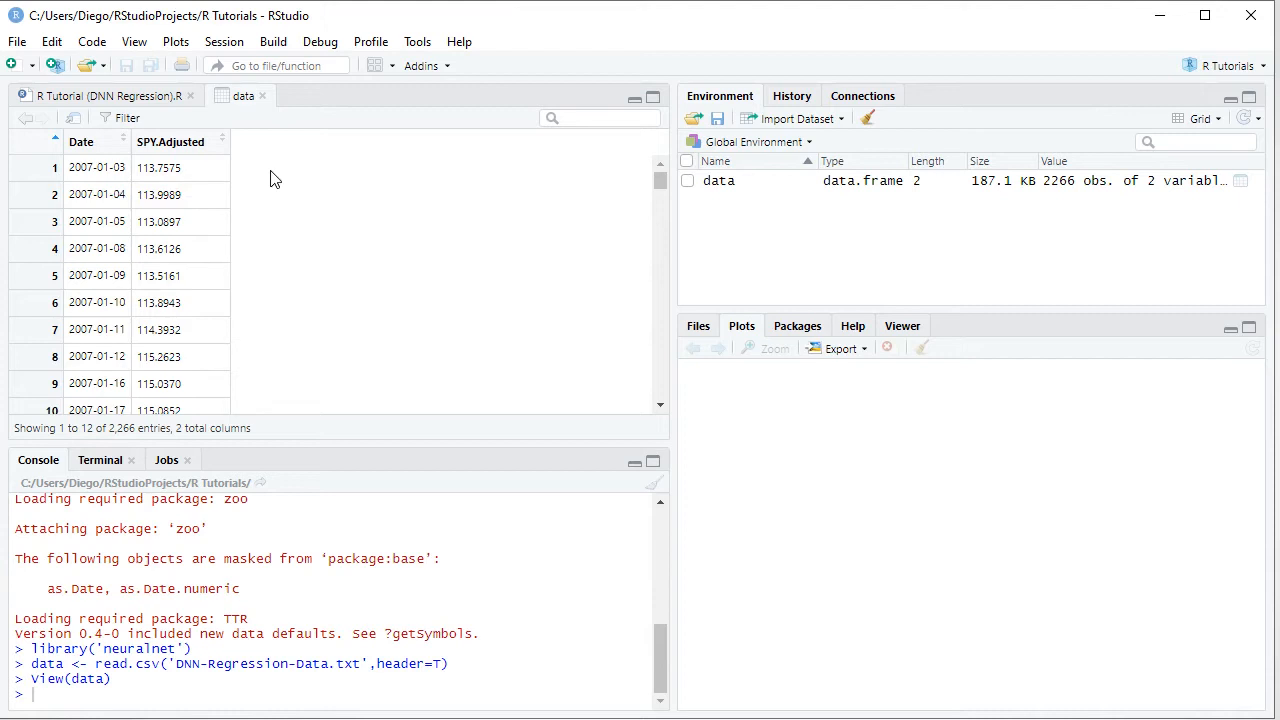
{"action": "mouse_move", "coordinate": [252, 180]}
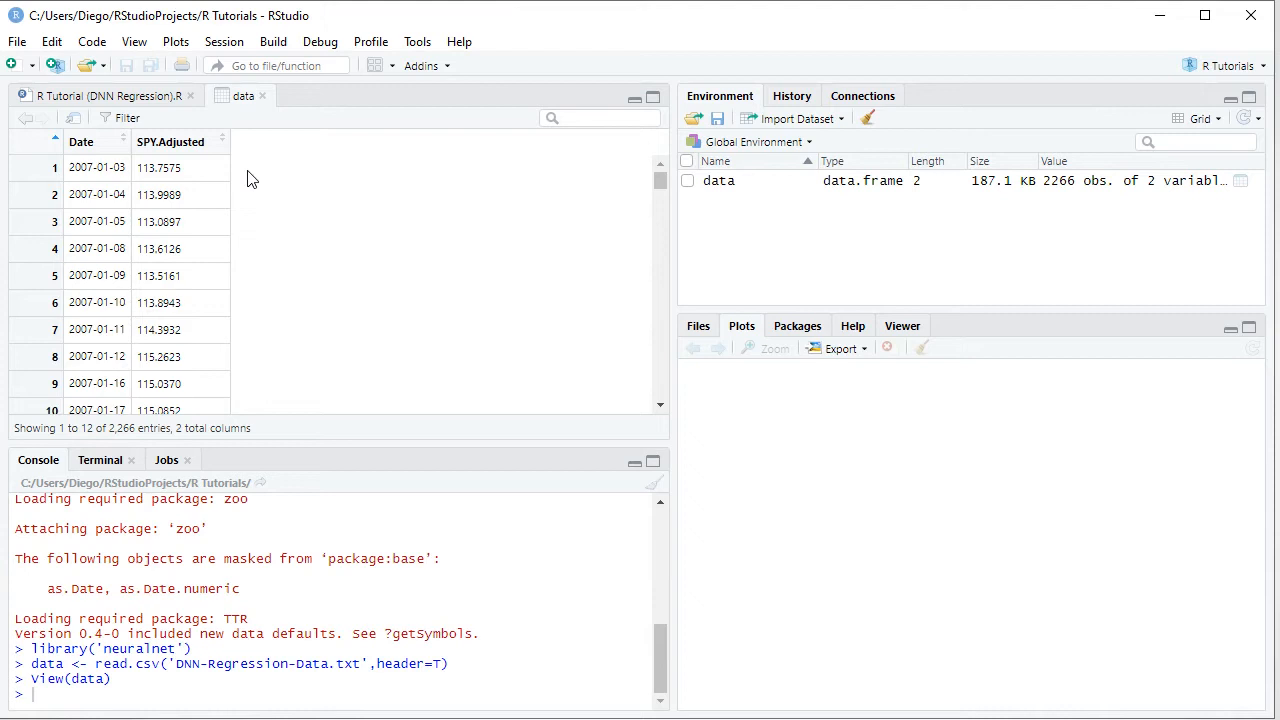
{"action": "mouse_move", "coordinate": [178, 120]}
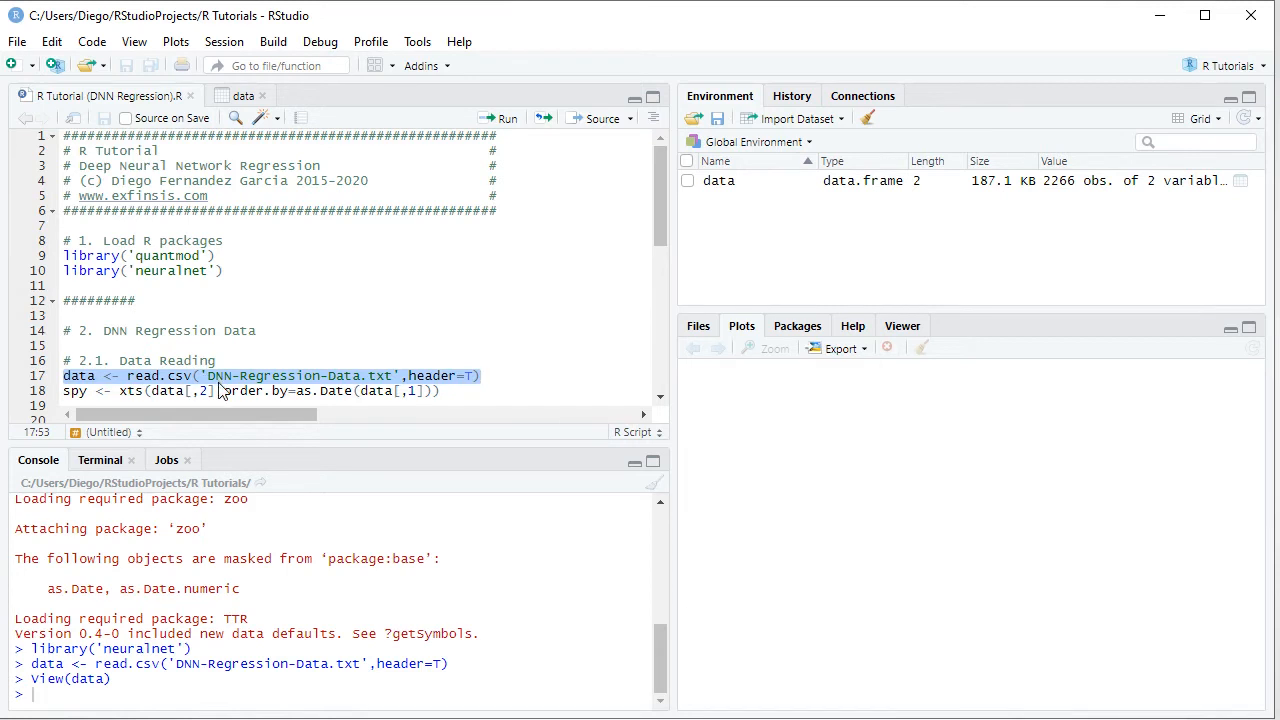
{"action": "mouse_move", "coordinate": [264, 390]}
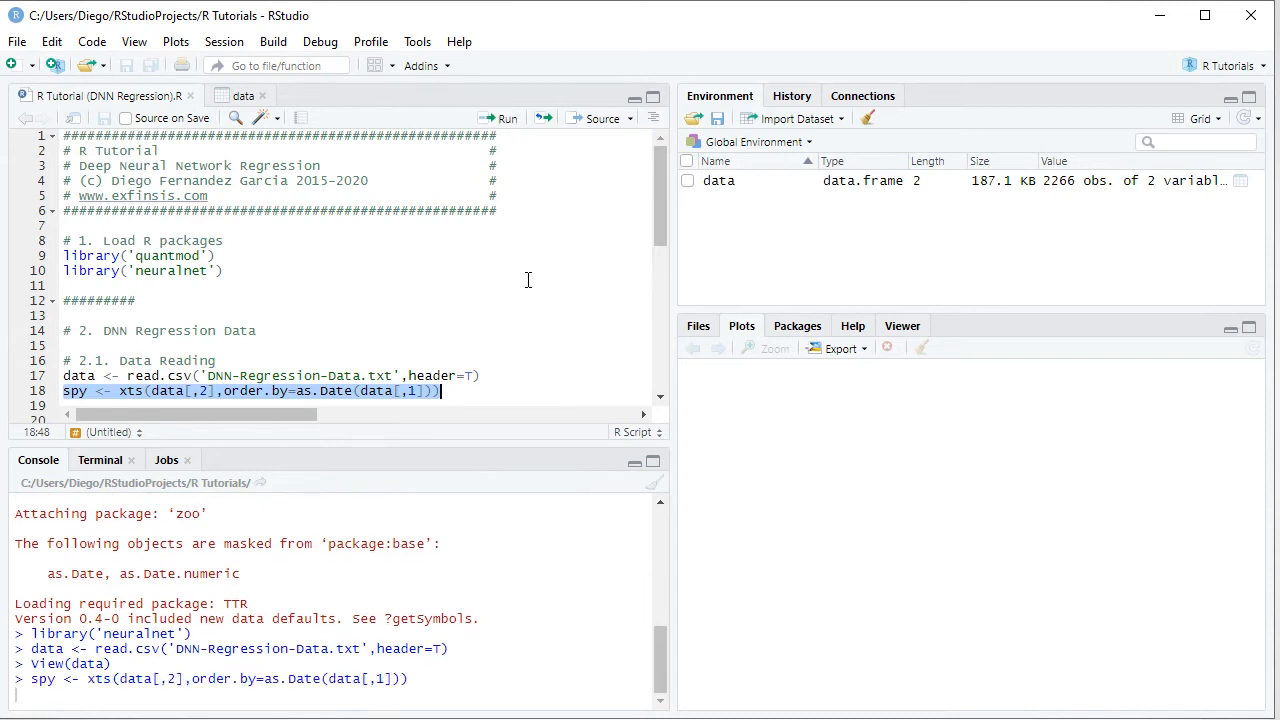
- Run line 18 to build the date-indexed xts series spy, then return to the script
{"action": "left_click", "coordinate": [498, 118]}
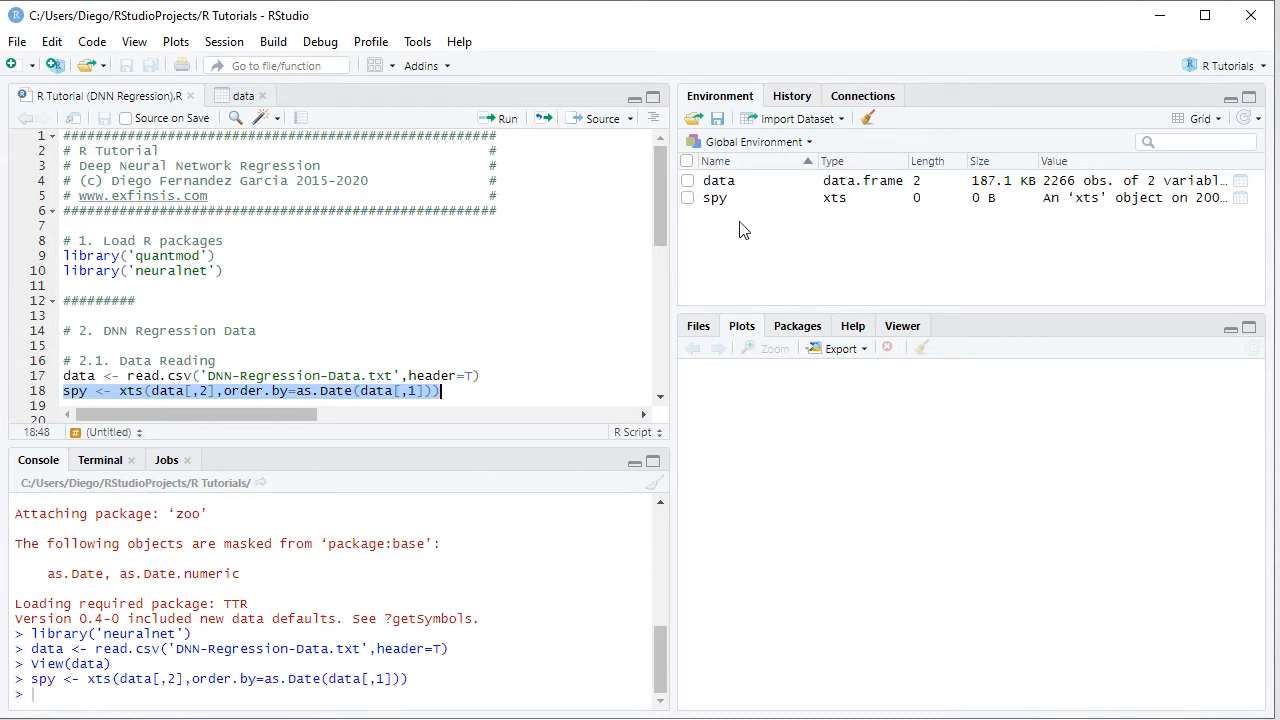
{"action": "mouse_move", "coordinate": [762, 170]}
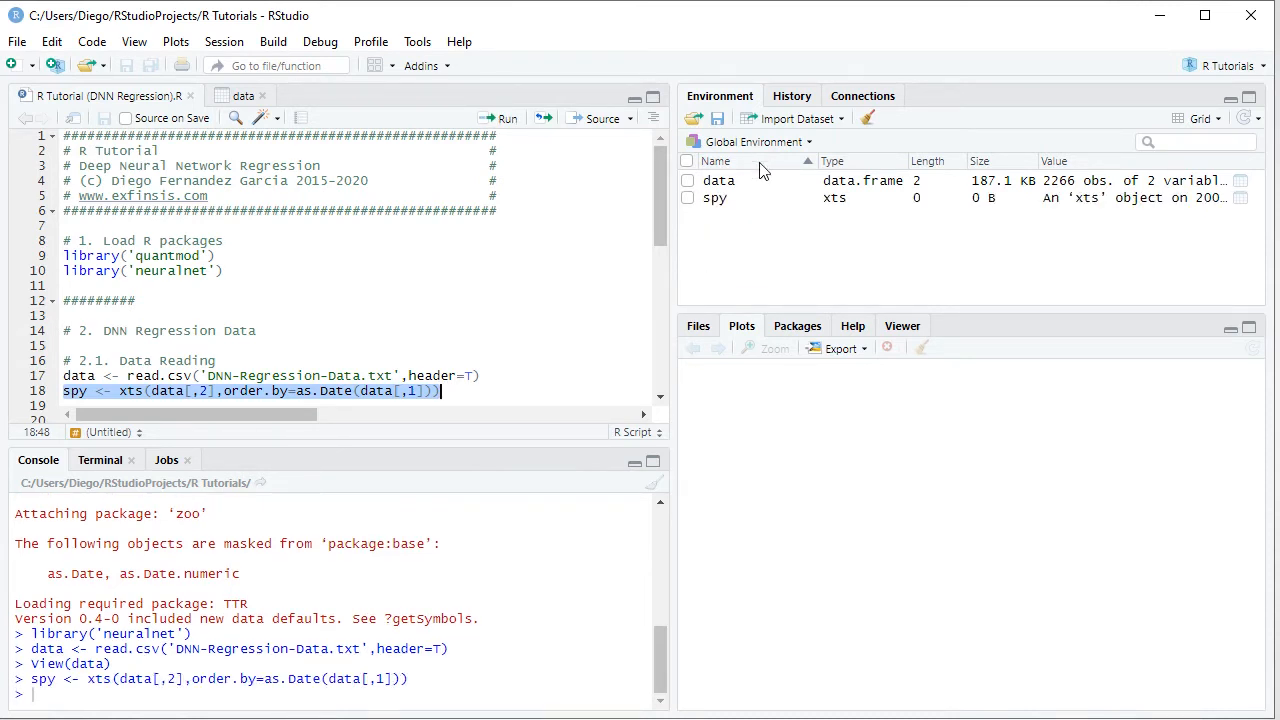
{"action": "mouse_move", "coordinate": [1244, 206]}
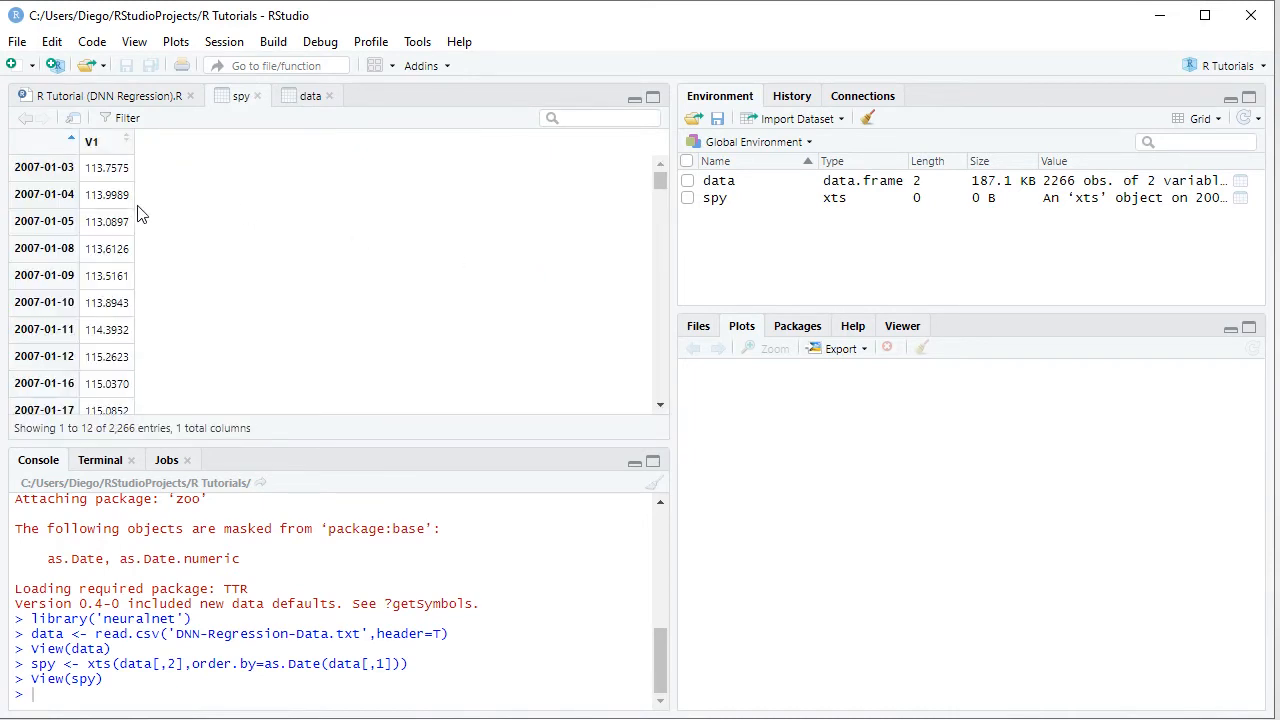
{"action": "mouse_move", "coordinate": [62, 156]}
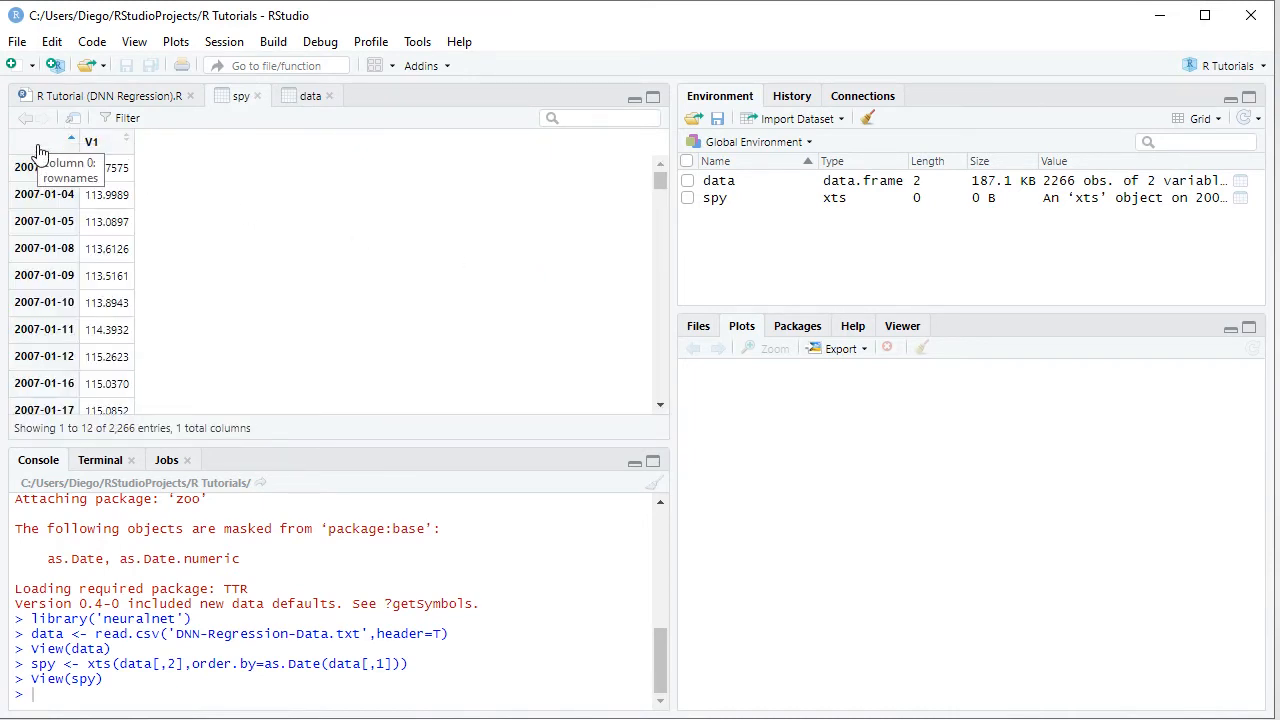
{"action": "left_click", "coordinate": [100, 96]}
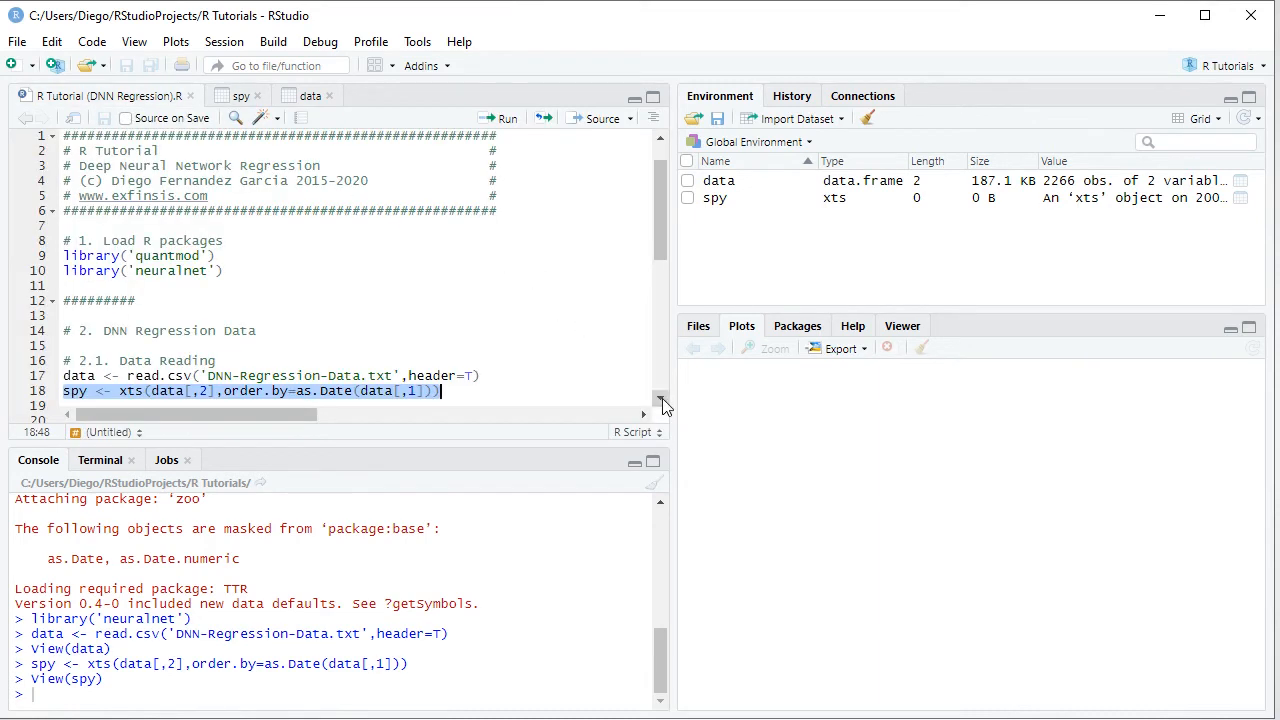
- Run lines 21–25 to build rspy, its lag rspy1 and the combined rspyall without NAs
{"action": "scroll", "scroll_direction": "down", "scroll_amount": 3}
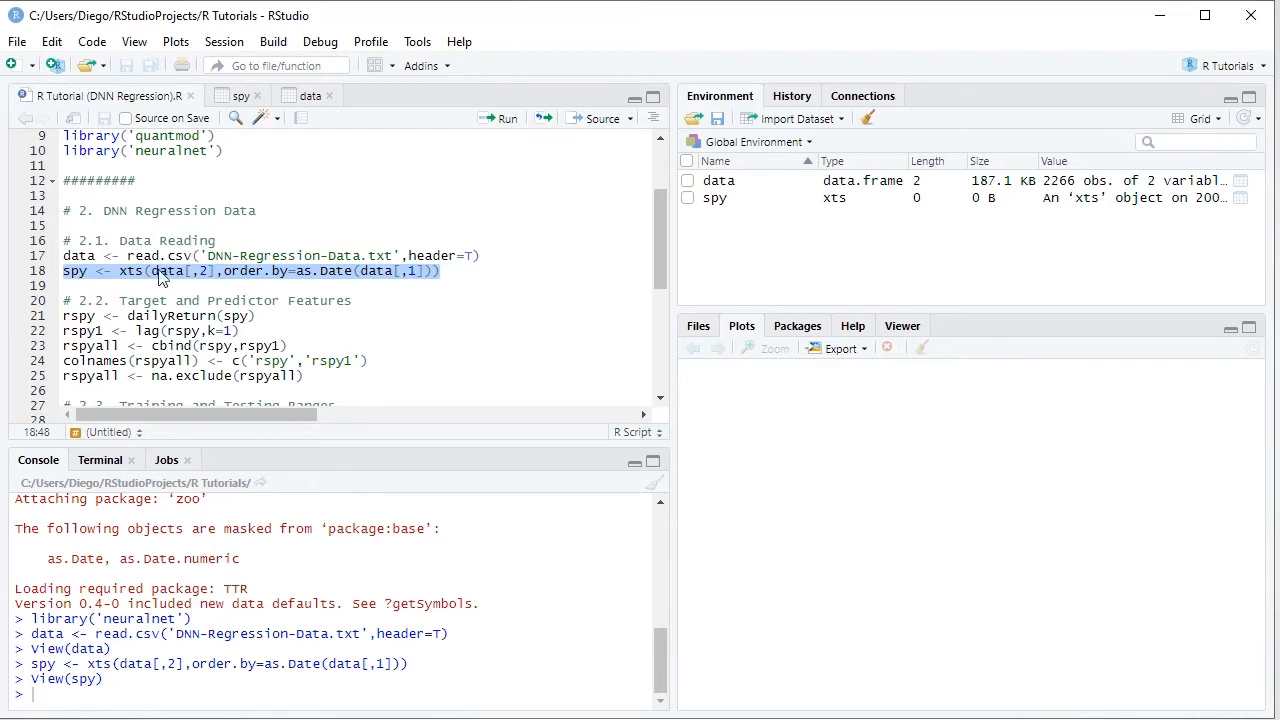
{"action": "mouse_move", "coordinate": [148, 286]}
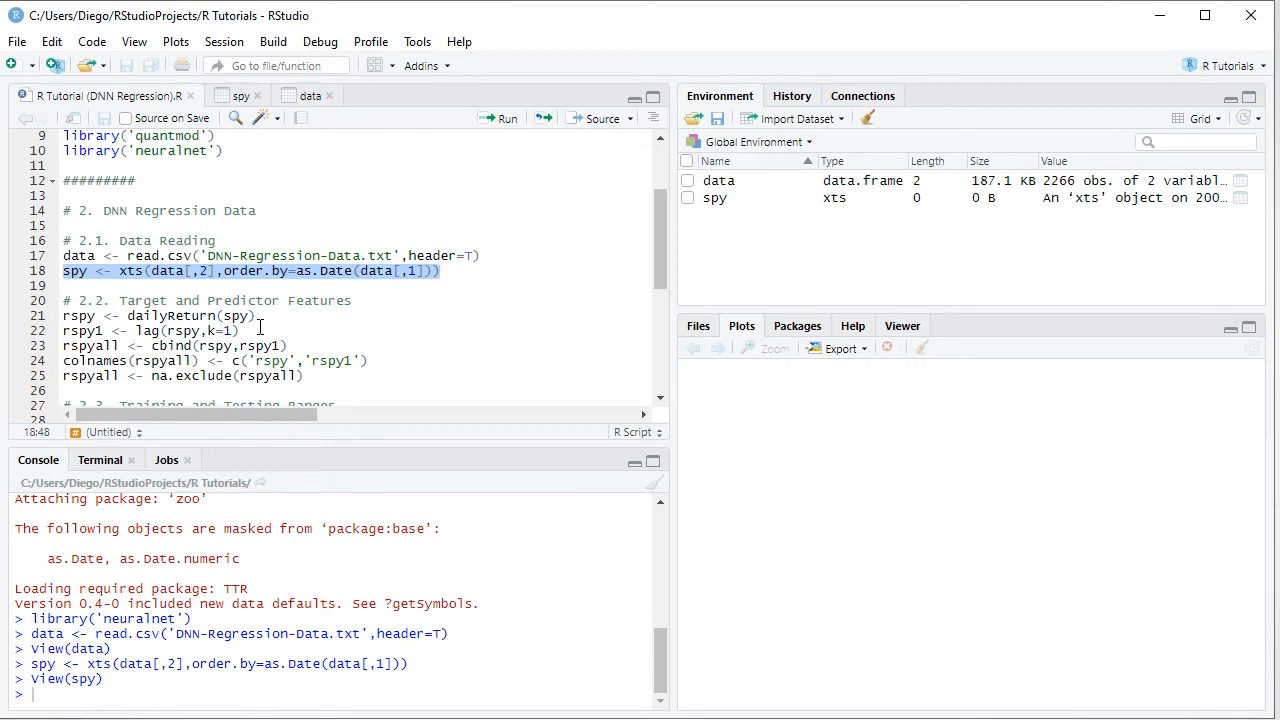
{"action": "mouse_move", "coordinate": [104, 344]}
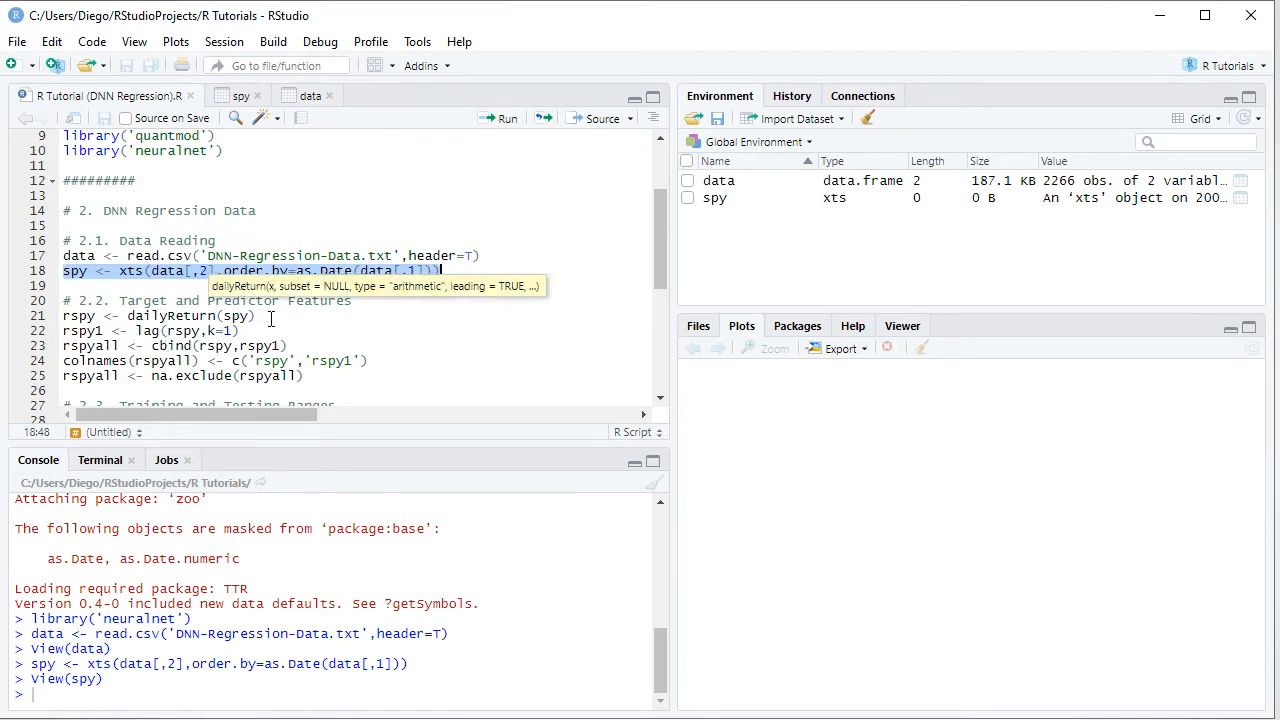
{"action": "mouse_move", "coordinate": [330, 378]}
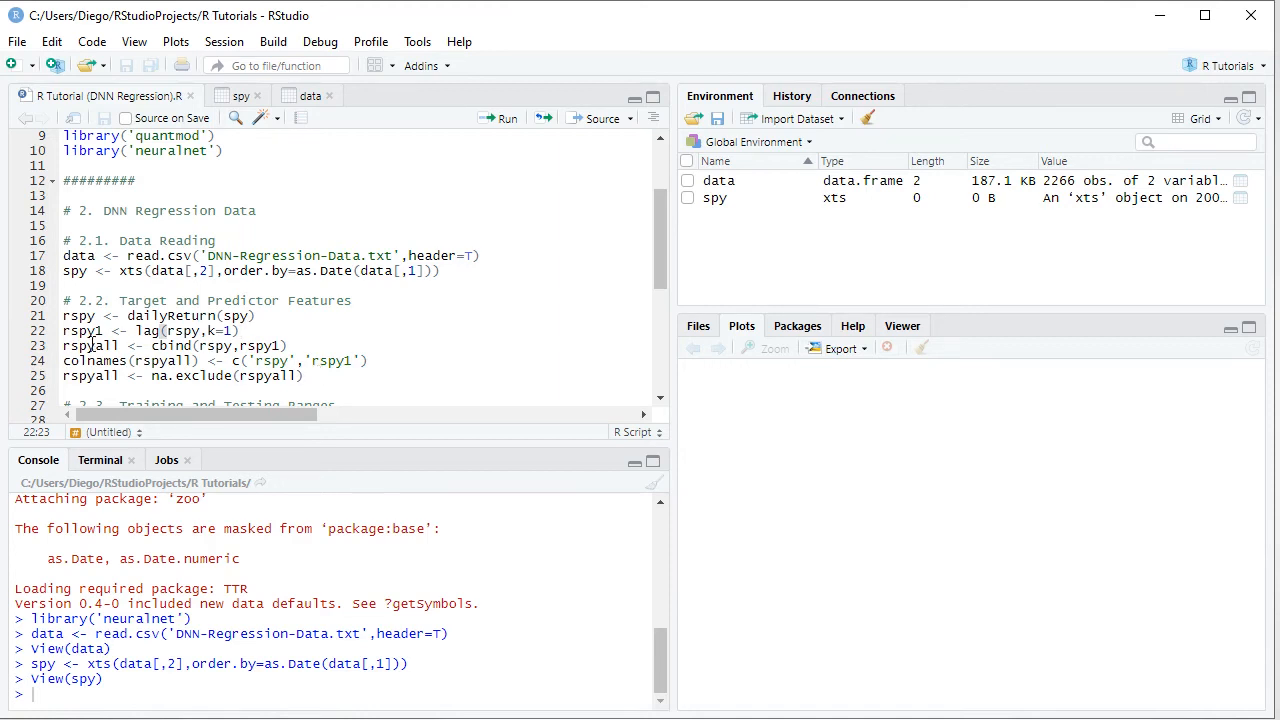
{"action": "left_click_drag", "start_coordinate": [64, 316], "coordinate": [300, 376]}
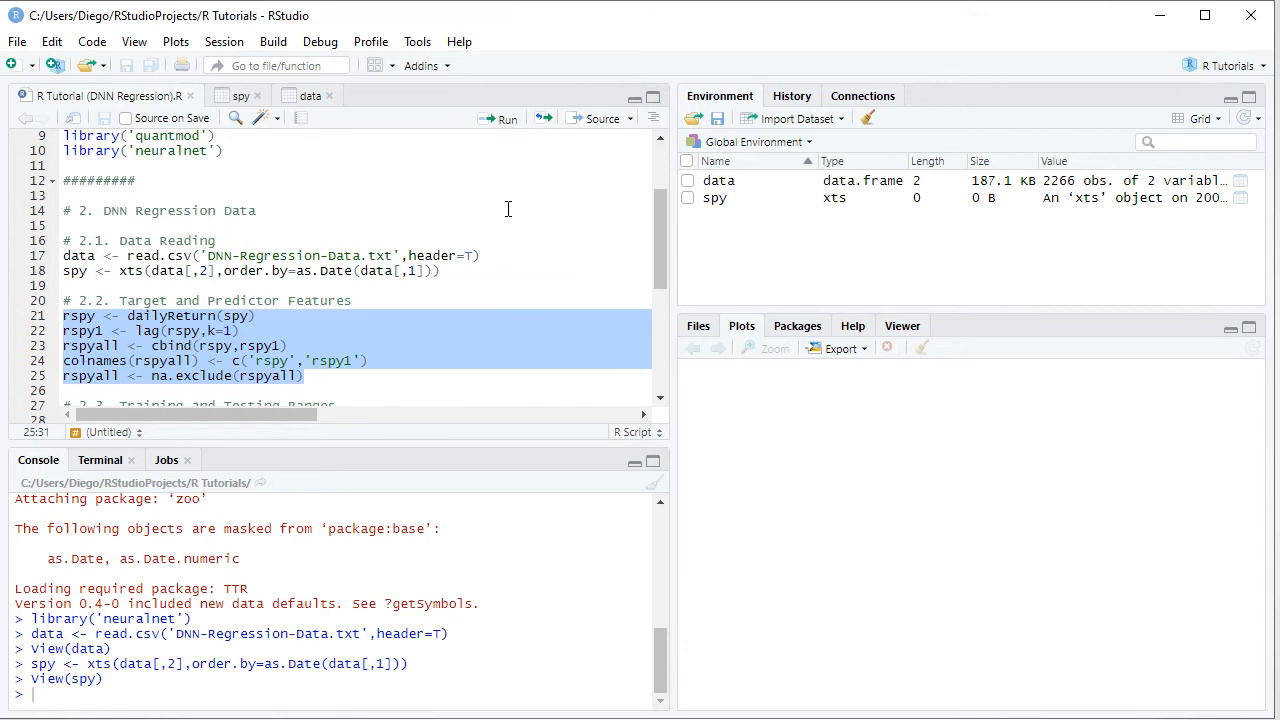
{"action": "left_click", "coordinate": [500, 118]}
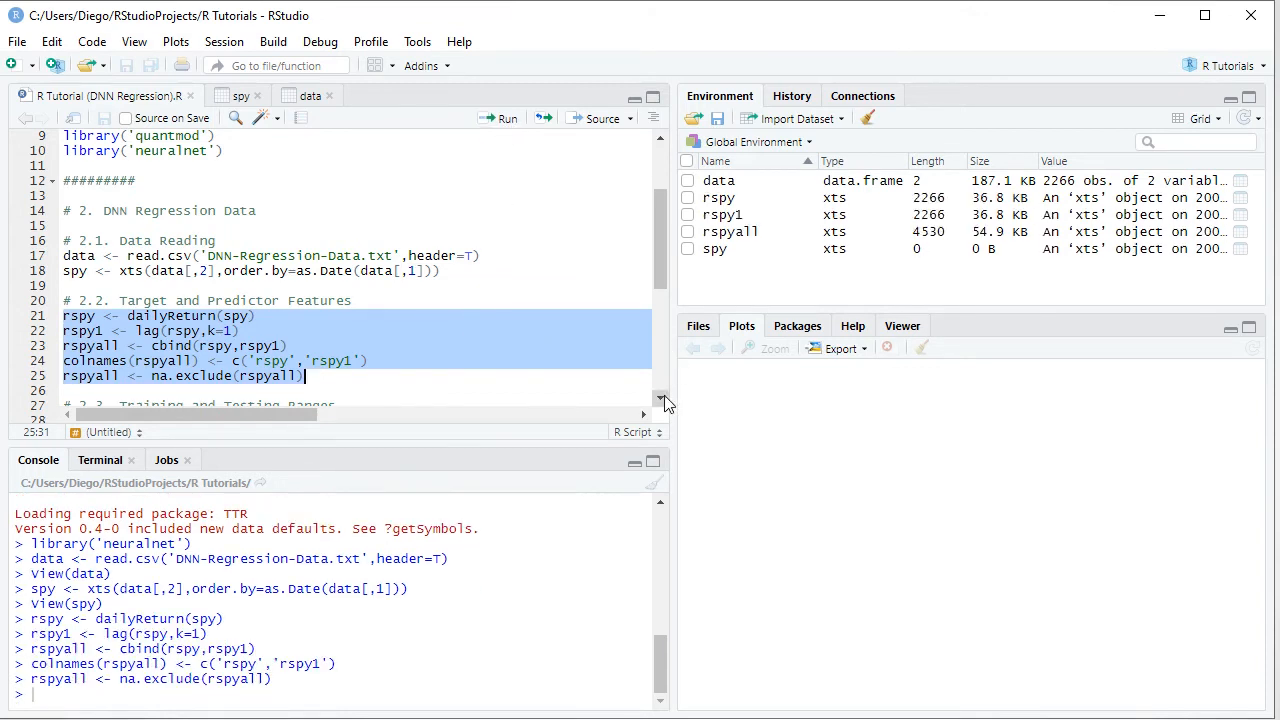
- Run the window() lines creating rspyt before 2014-01-01 and rspyf from 2014-01-01
{"action": "scroll", "scroll_direction": "down", "scroll_amount": 3}
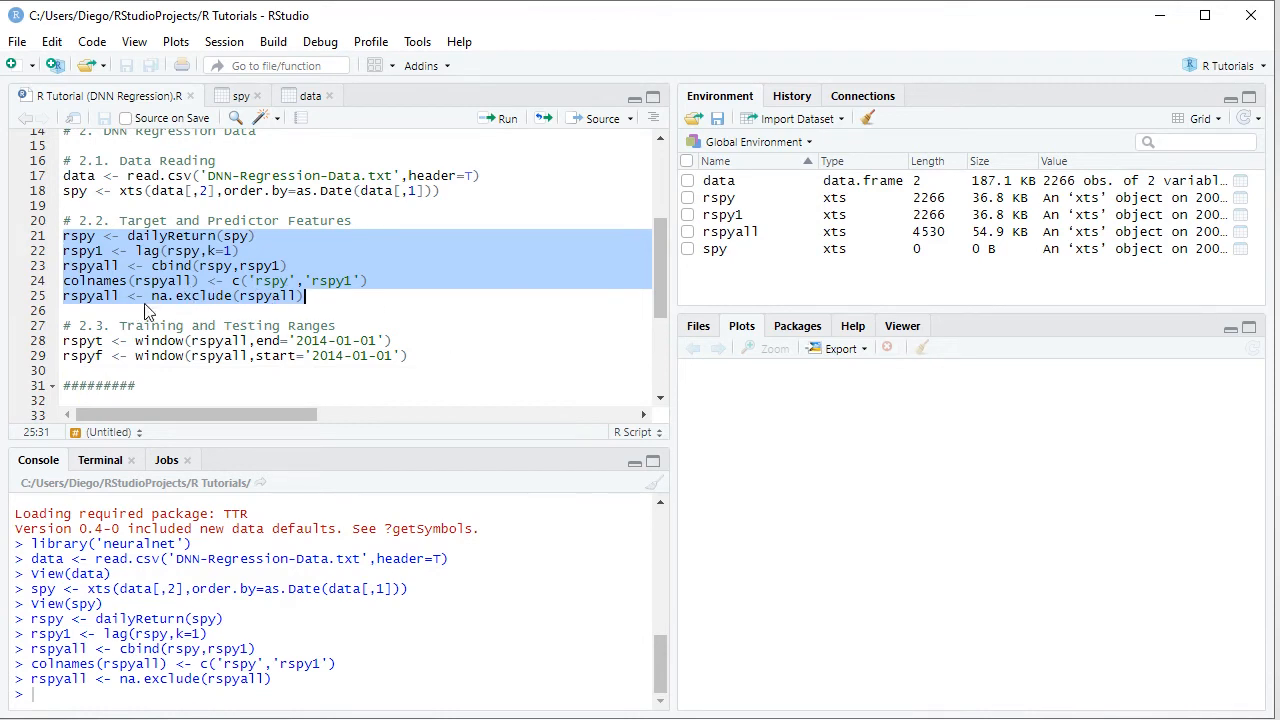
{"action": "mouse_move", "coordinate": [156, 300]}
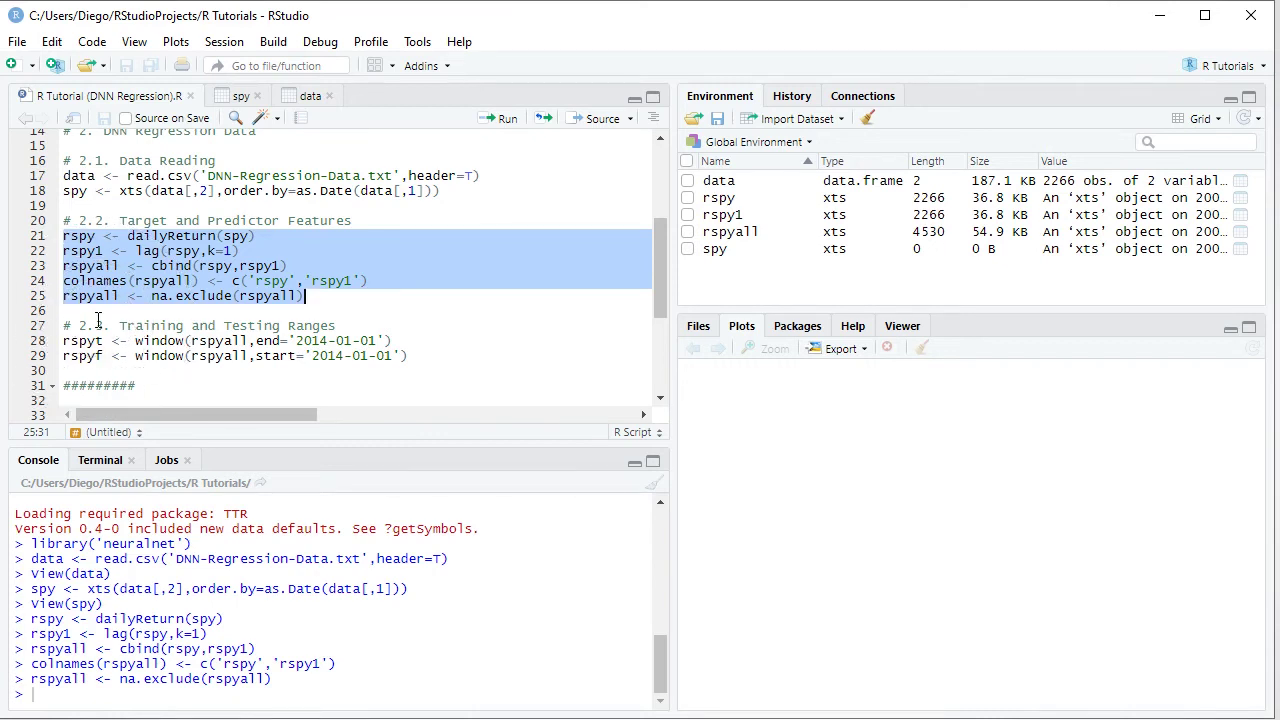
{"action": "mouse_move", "coordinate": [168, 324]}
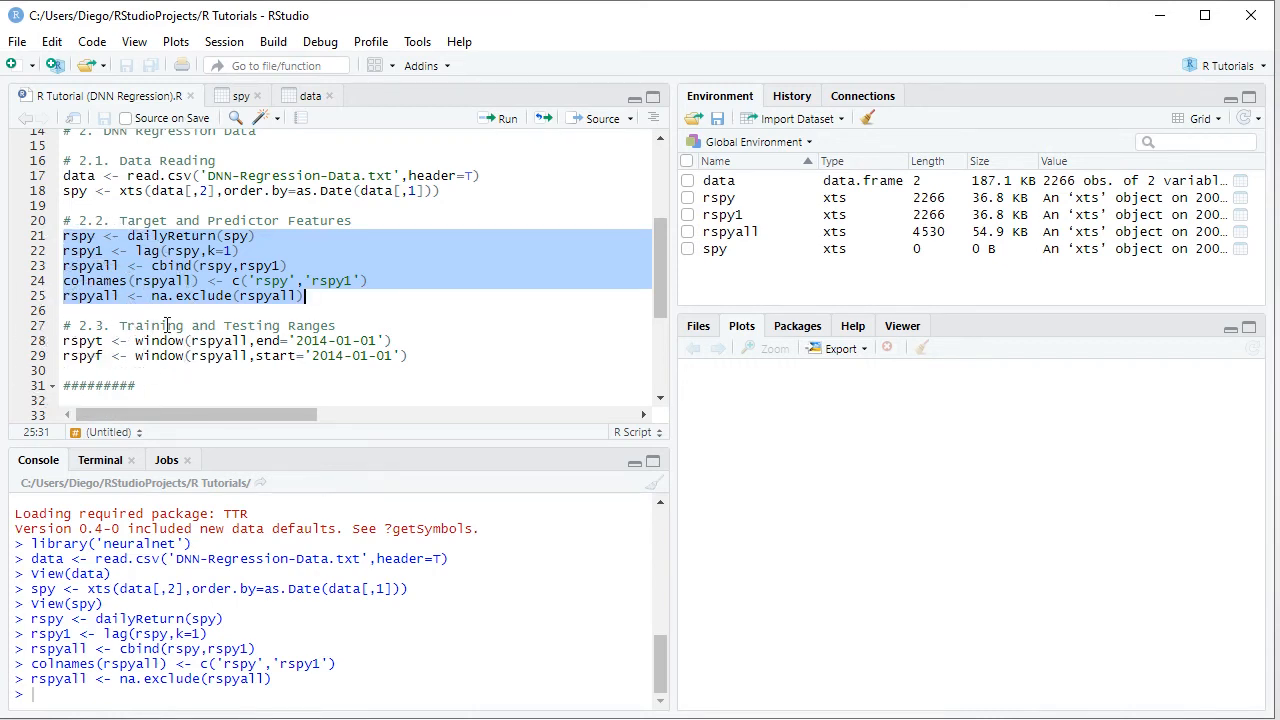
{"action": "mouse_move", "coordinate": [224, 324]}
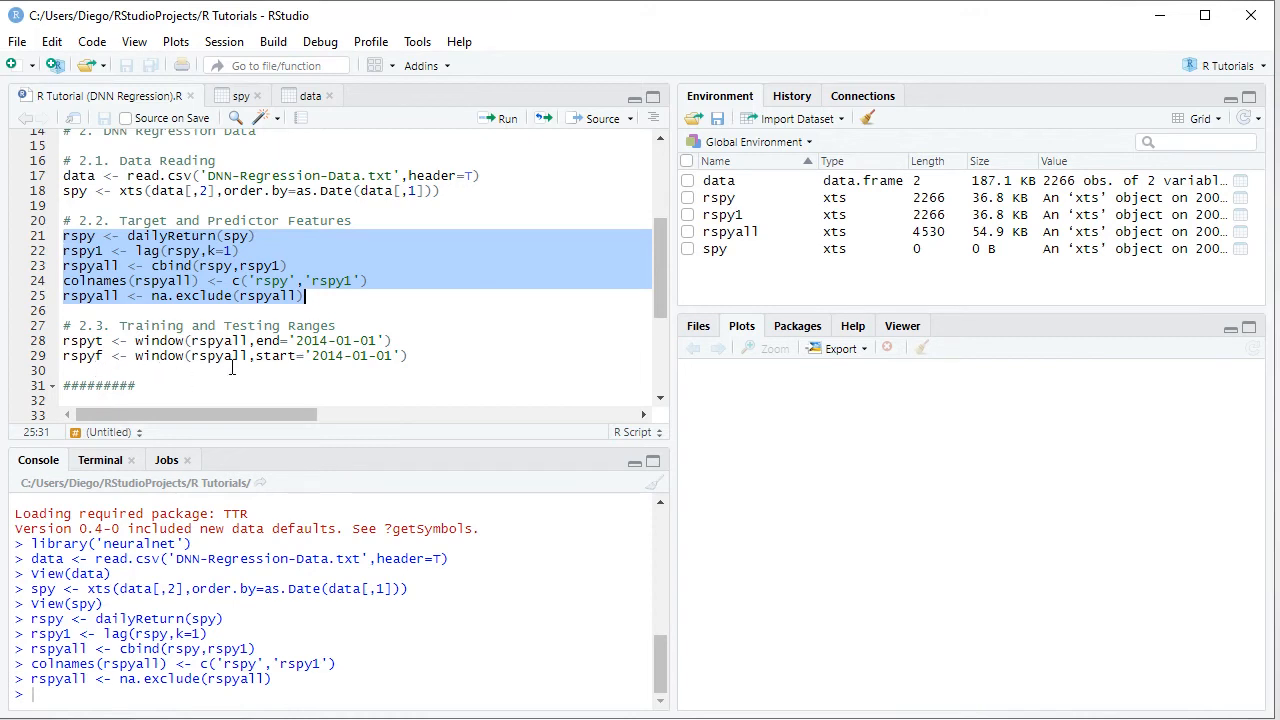
{"action": "mouse_move", "coordinate": [274, 370]}
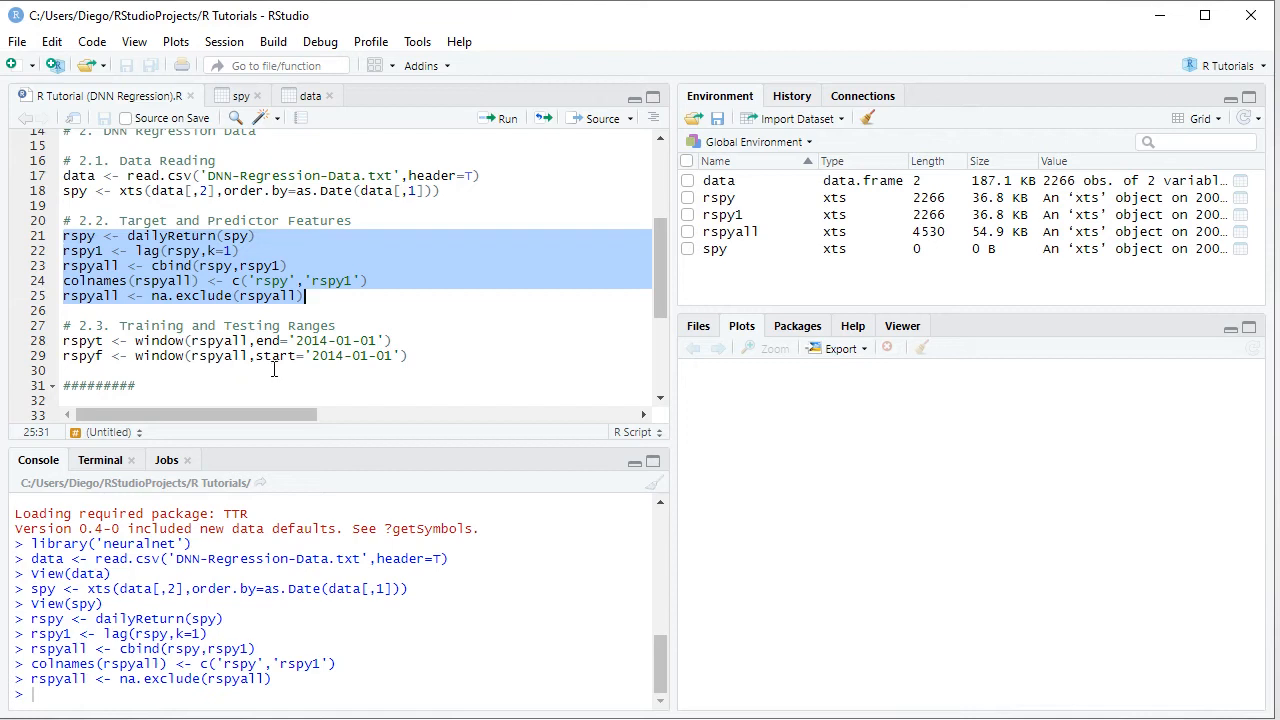
{"action": "mouse_move", "coordinate": [426, 362]}
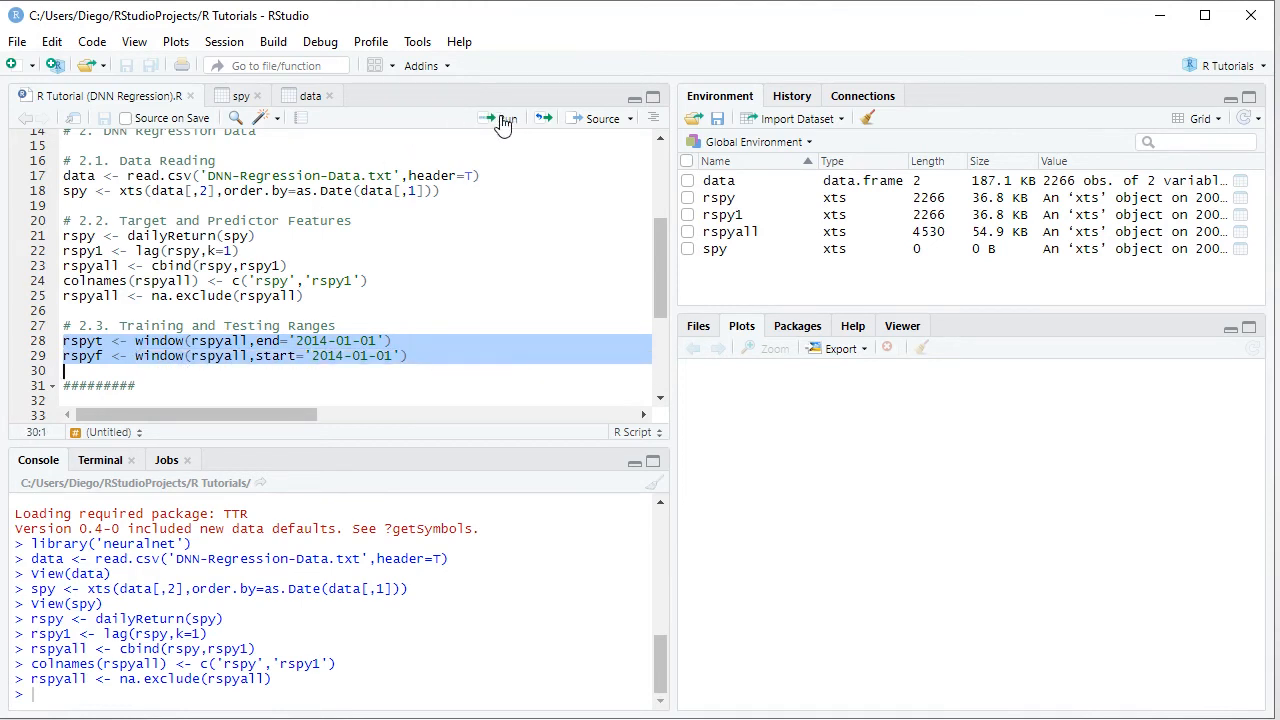
{"action": "left_click", "coordinate": [490, 118]}
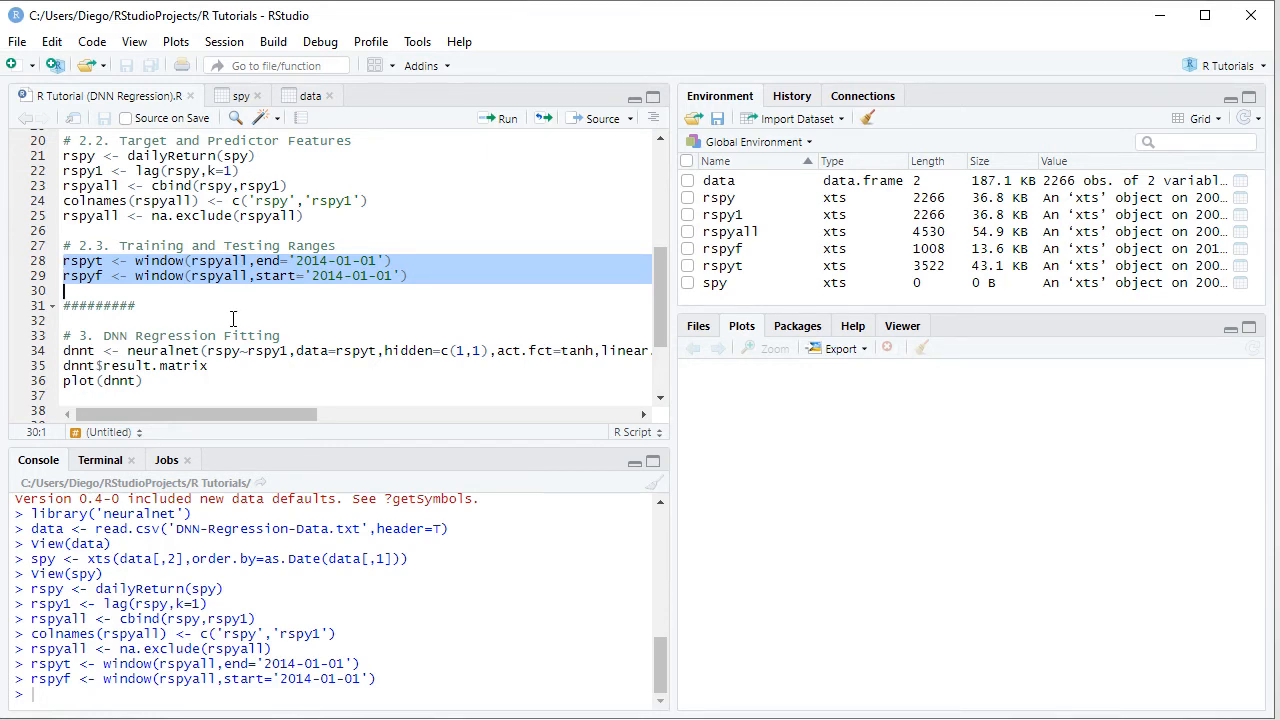
{"action": "left_click", "coordinate": [76, 330]}
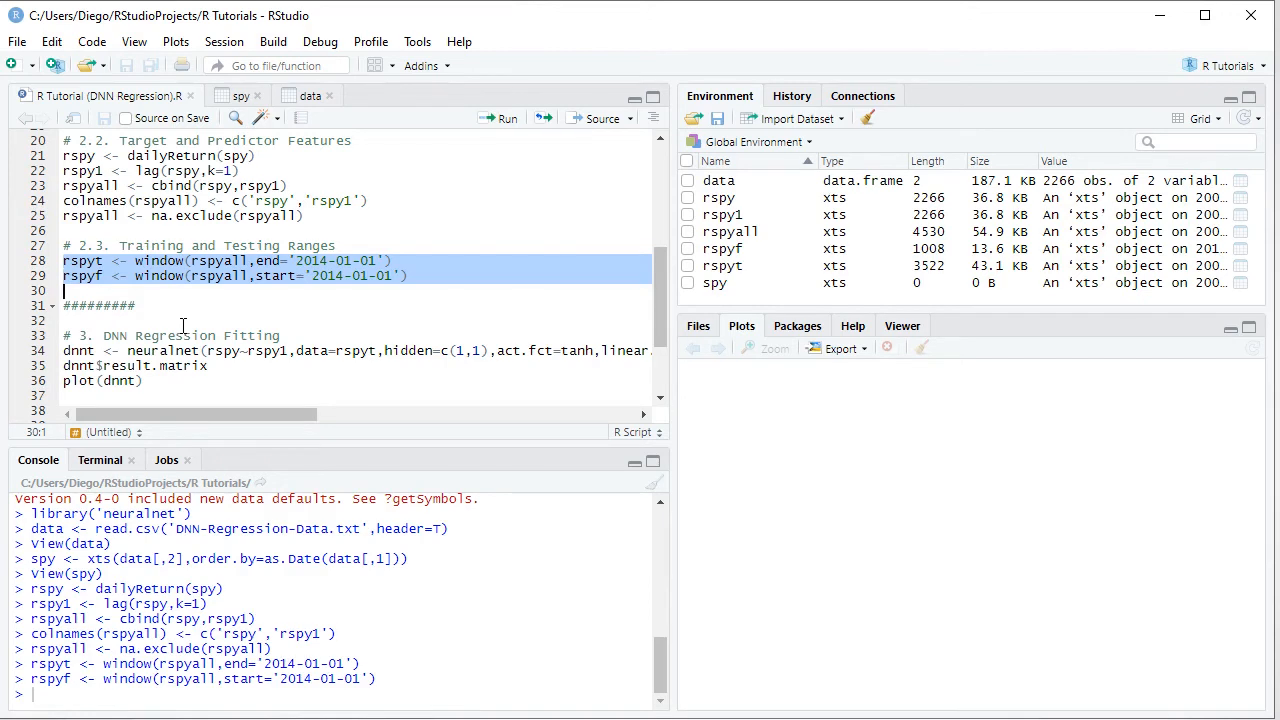
{"action": "mouse_move", "coordinate": [216, 308]}
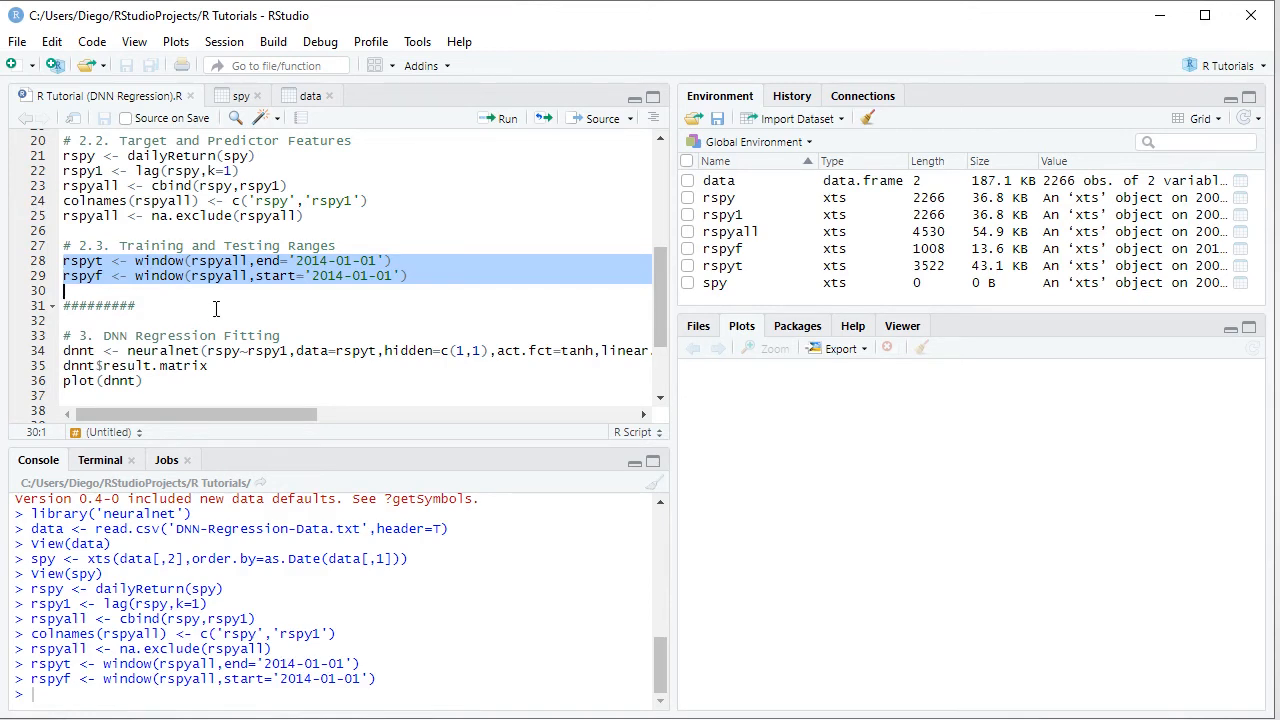
{"action": "mouse_move", "coordinate": [224, 324]}
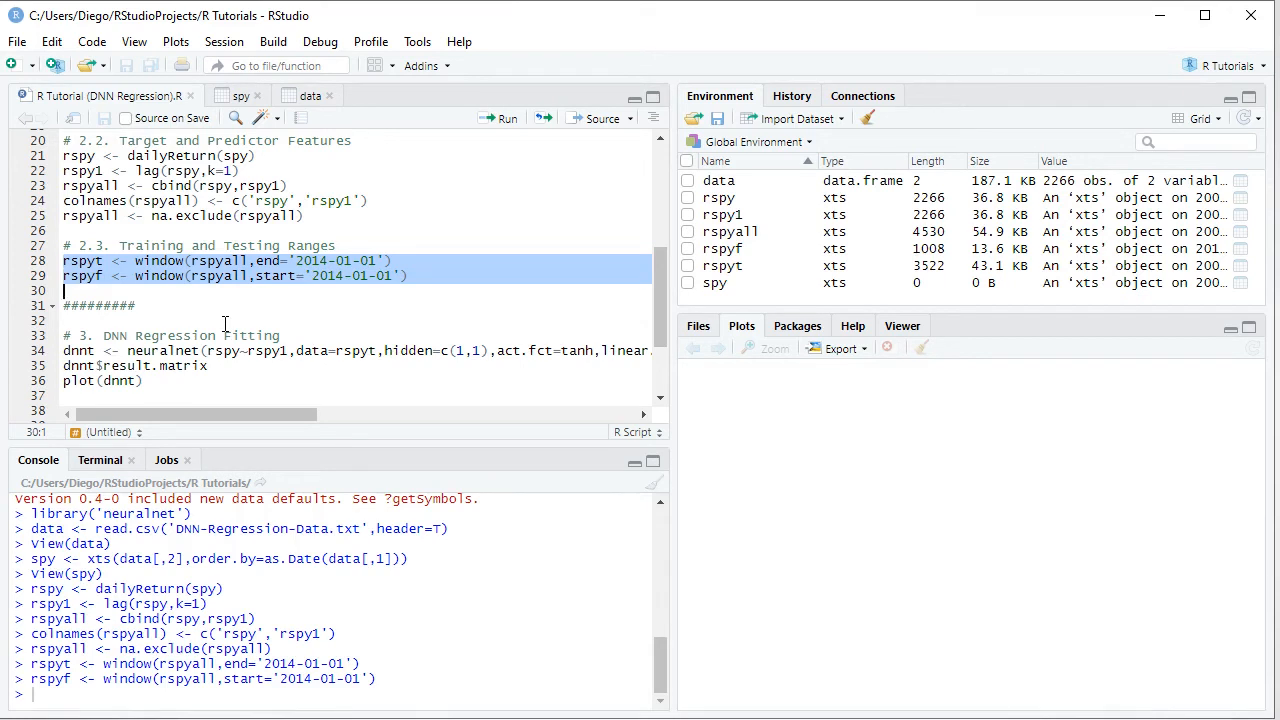
{"action": "mouse_move", "coordinate": [280, 324]}
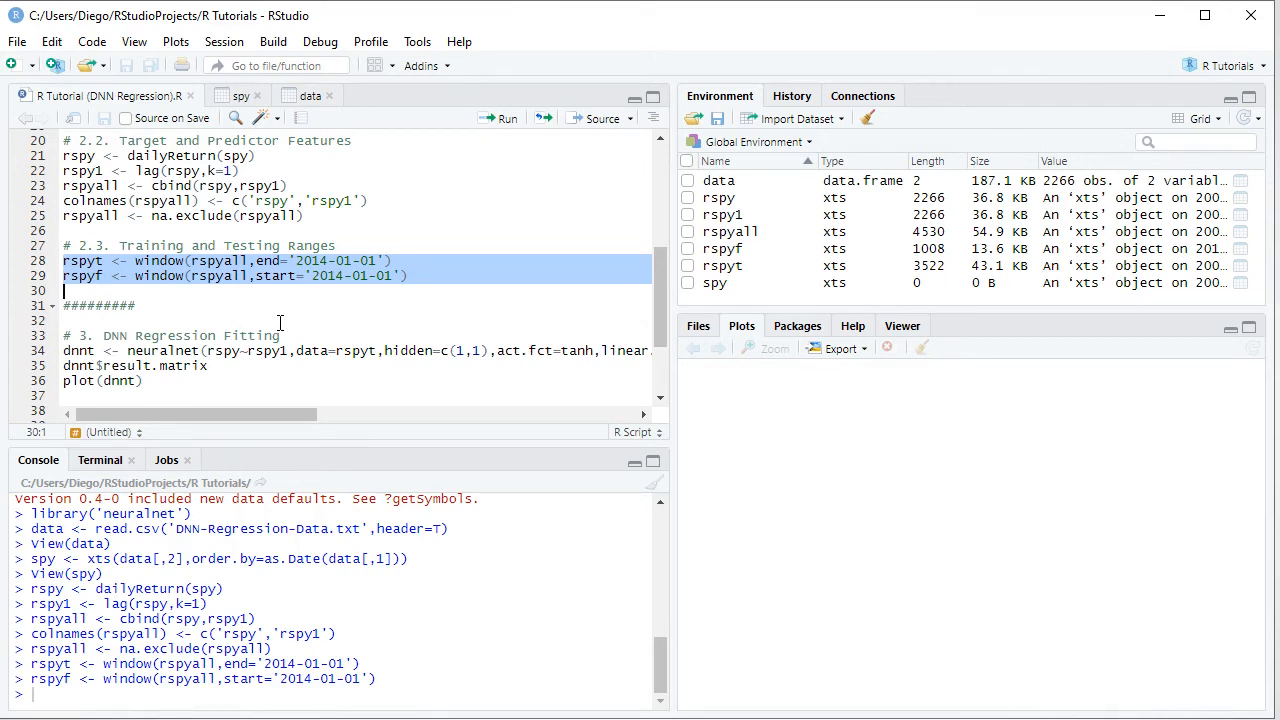
{"action": "mouse_move", "coordinate": [290, 318]}
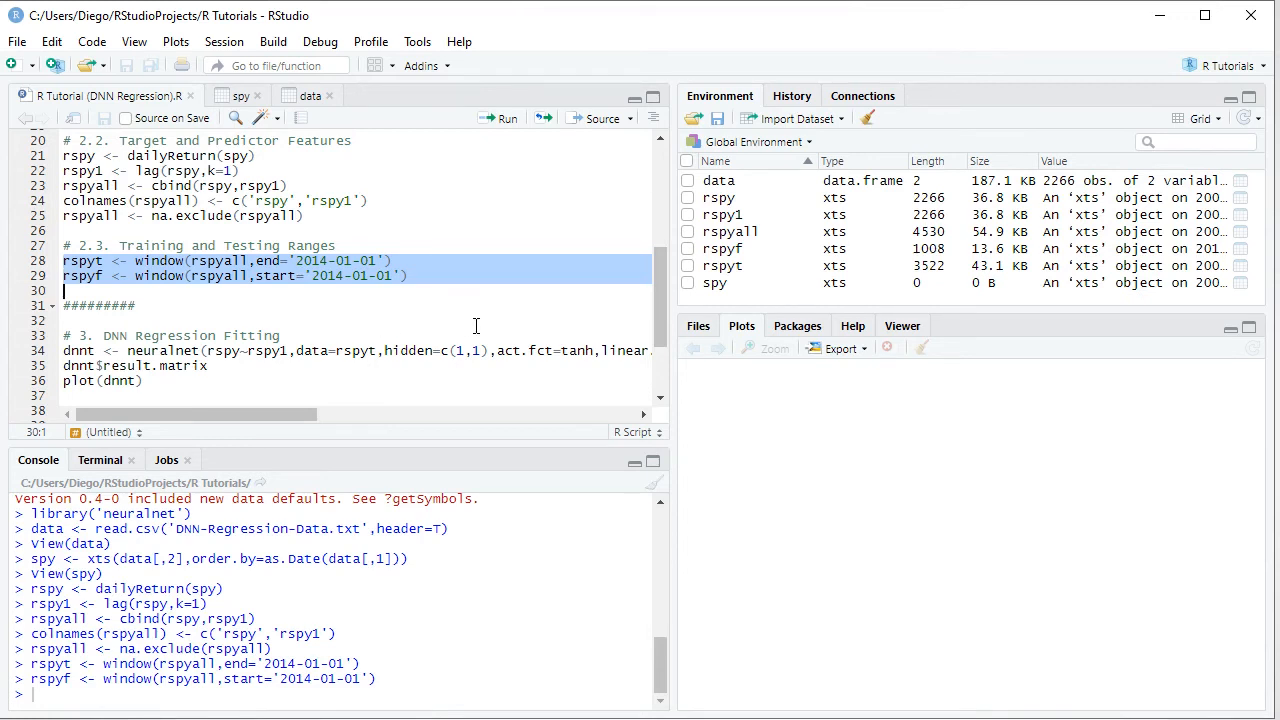
{"action": "mouse_move", "coordinate": [570, 324]}
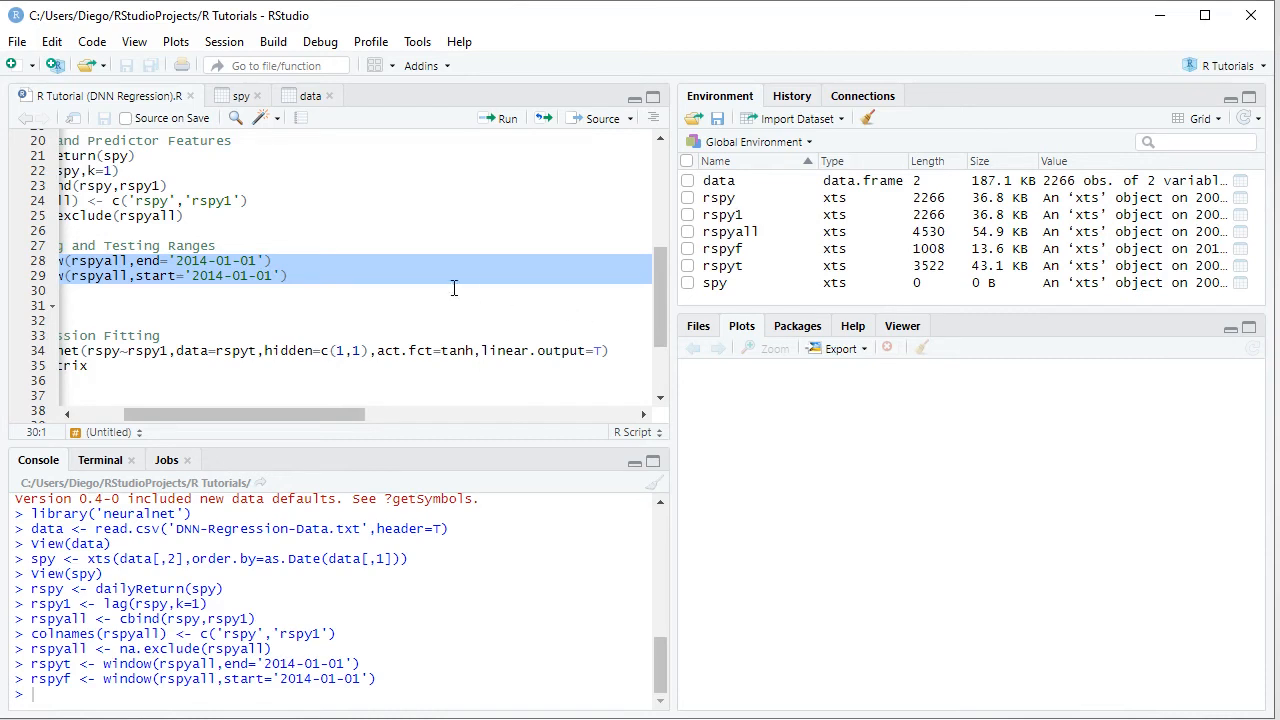
{"action": "mouse_move", "coordinate": [424, 324]}
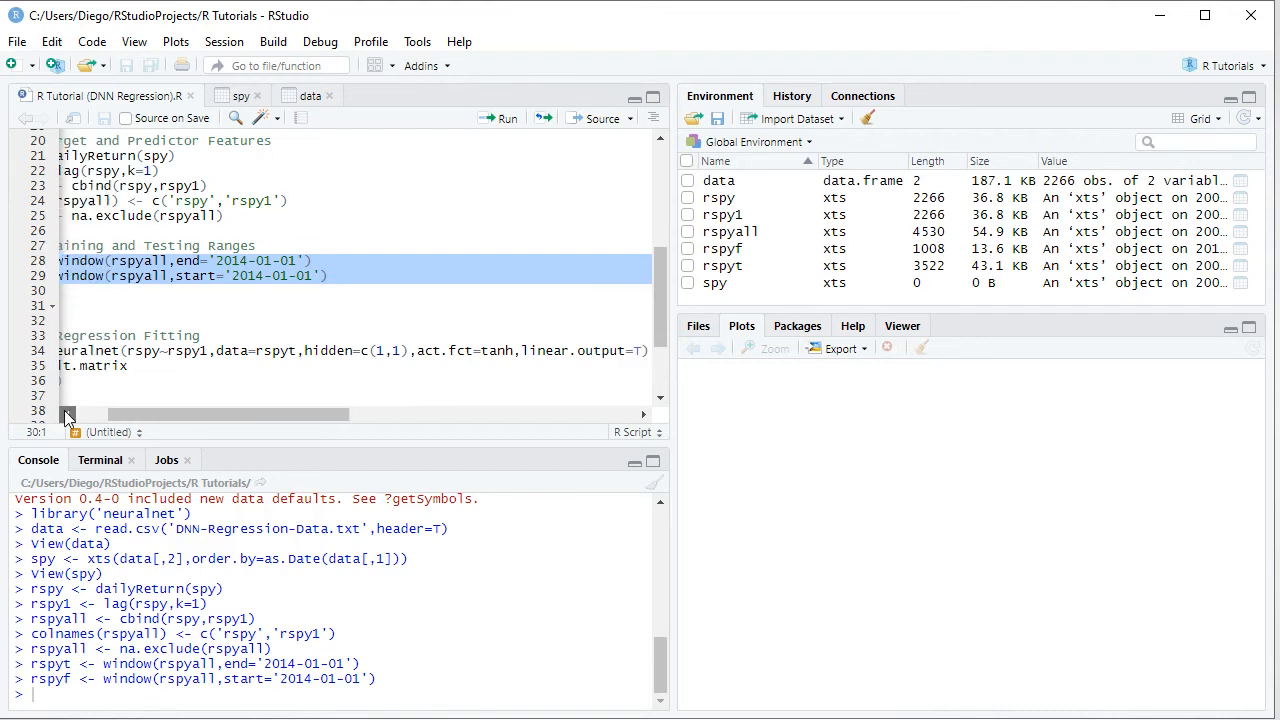
{"action": "scroll", "scroll_direction": "left", "scroll_amount": 3}
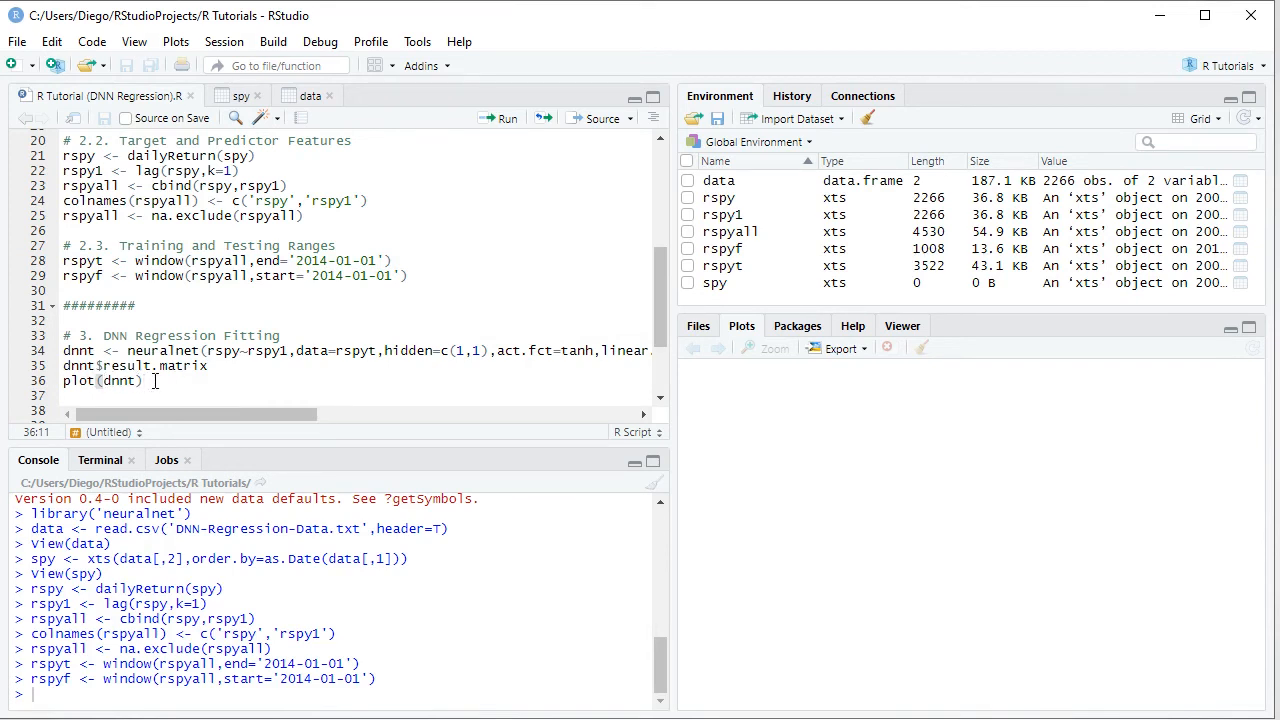
- Run lines 34–36 to fit dnnt with neuralnet, print dnnt$result.matrix and plot it
{"action": "left_click_drag", "start_coordinate": [64, 350], "coordinate": [104, 364]}
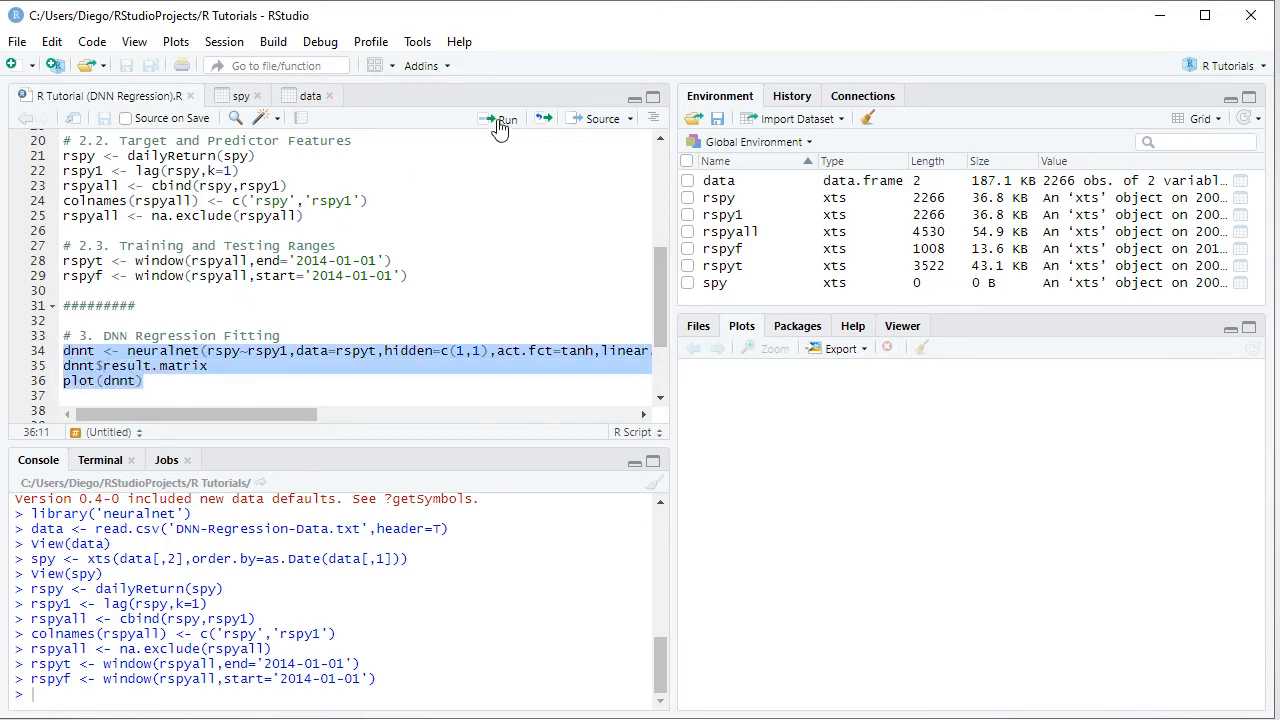
{"action": "left_click", "coordinate": [496, 120]}
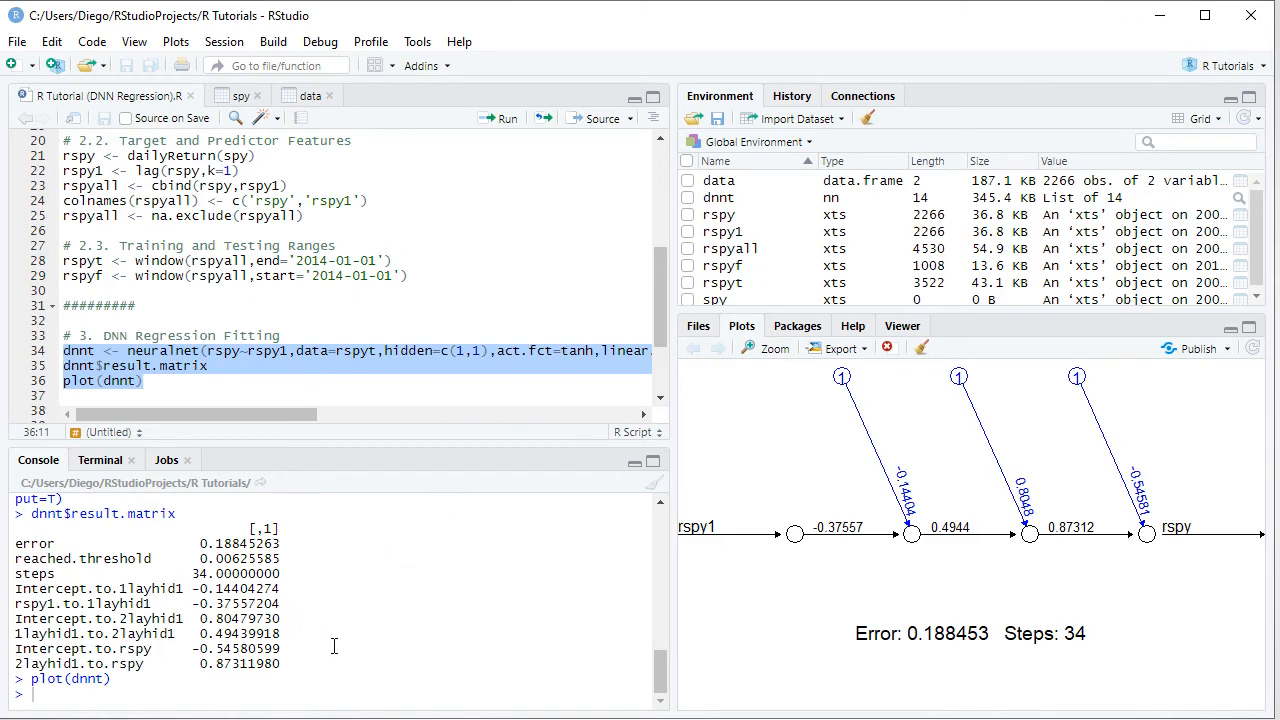
{"action": "mouse_move", "coordinate": [1082, 444]}
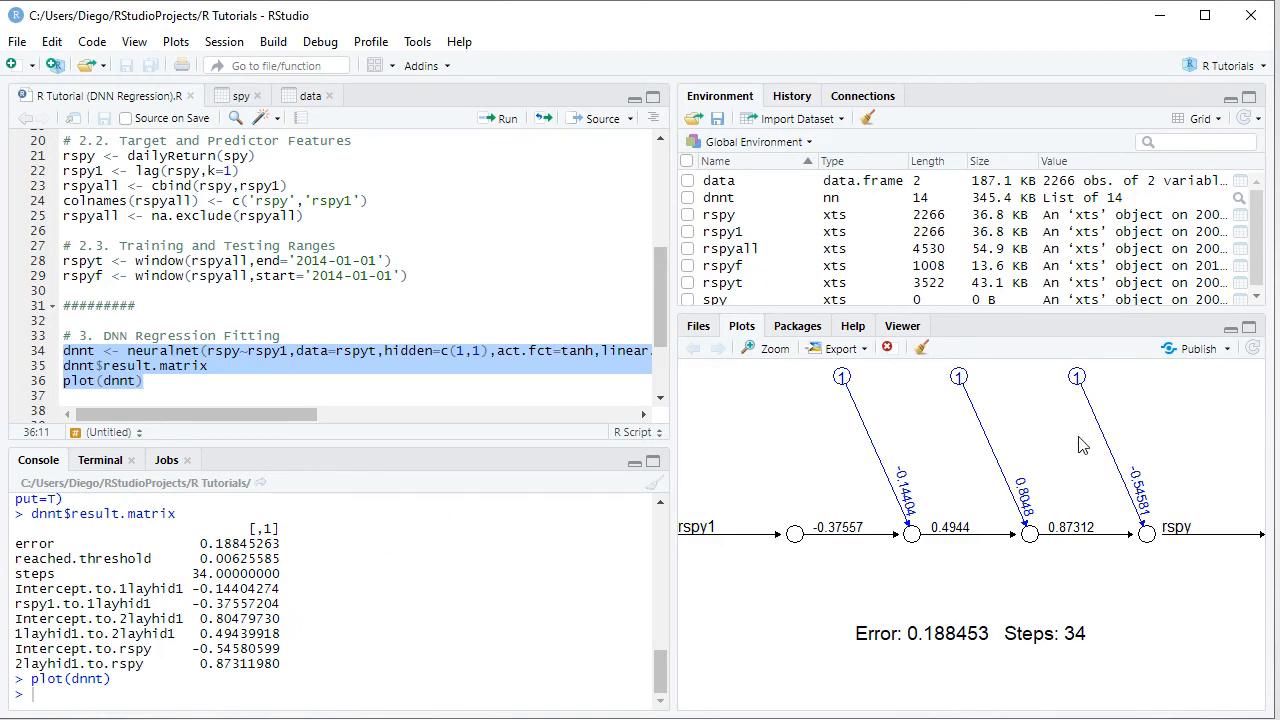
{"action": "mouse_move", "coordinate": [1012, 442]}
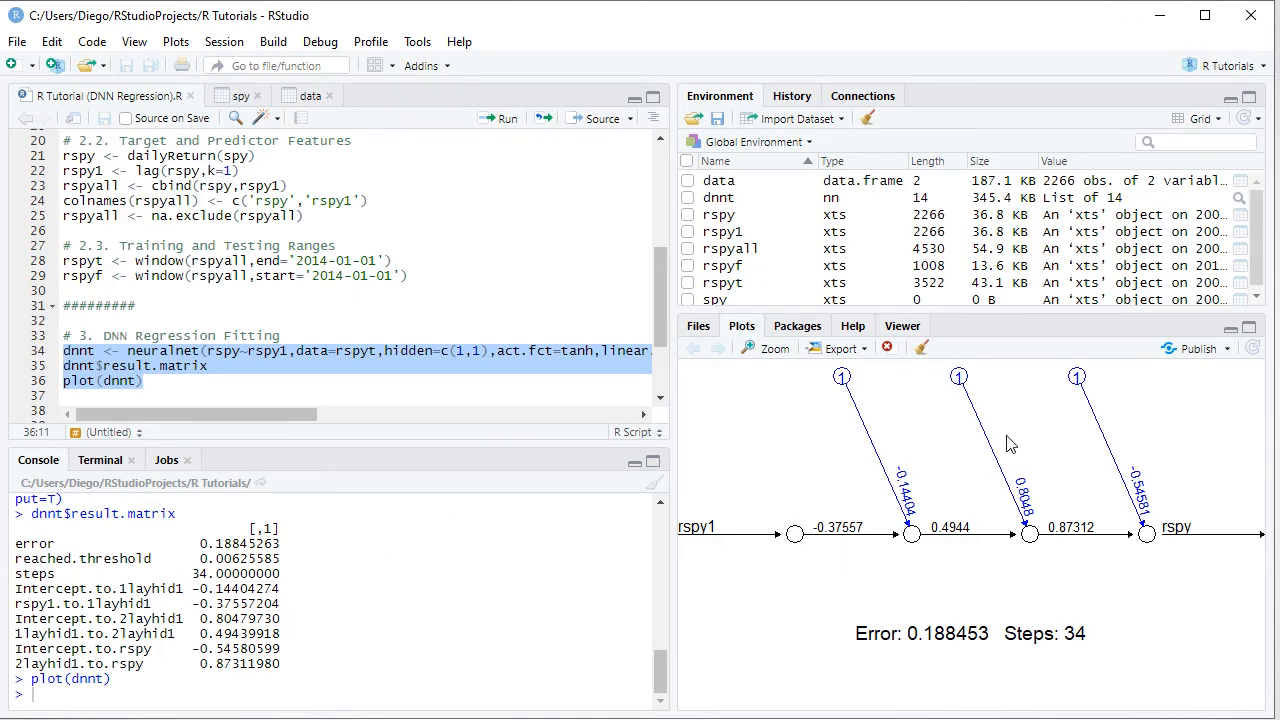
{"action": "mouse_move", "coordinate": [768, 360]}
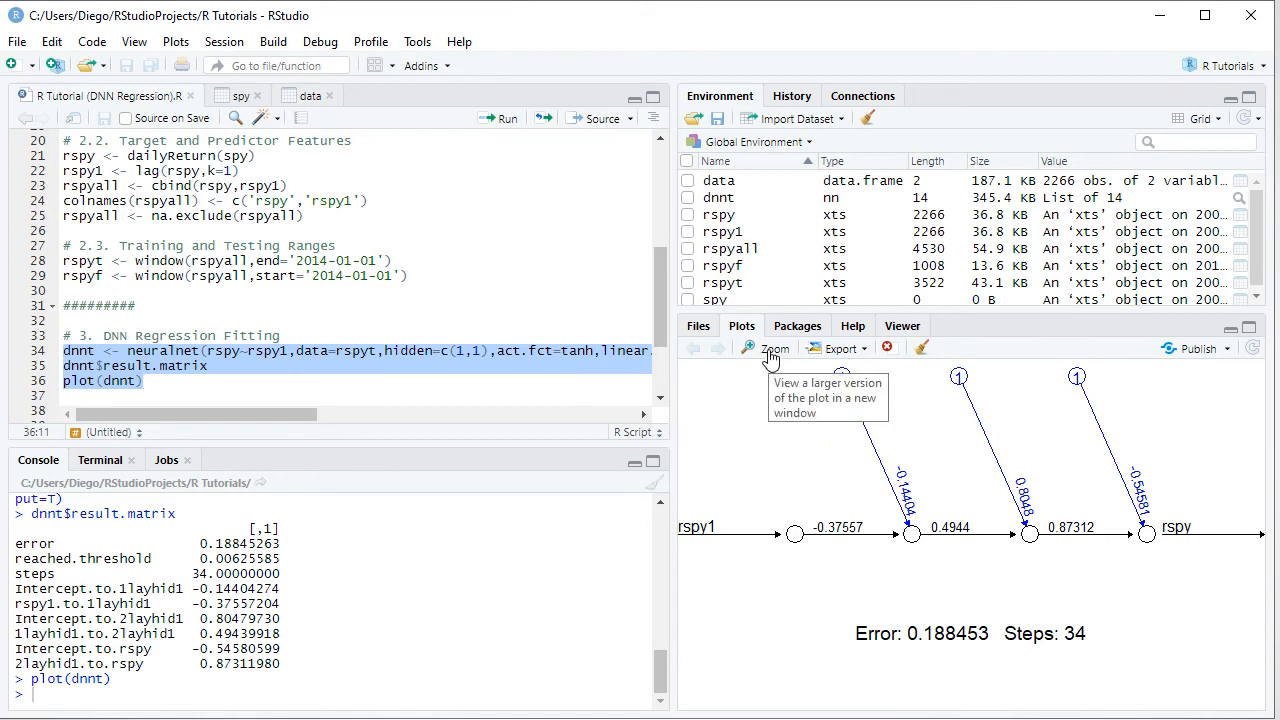
- Zoom the Plots pane so the network diagram opens in a larger window
{"action": "left_click", "coordinate": [770, 348]}
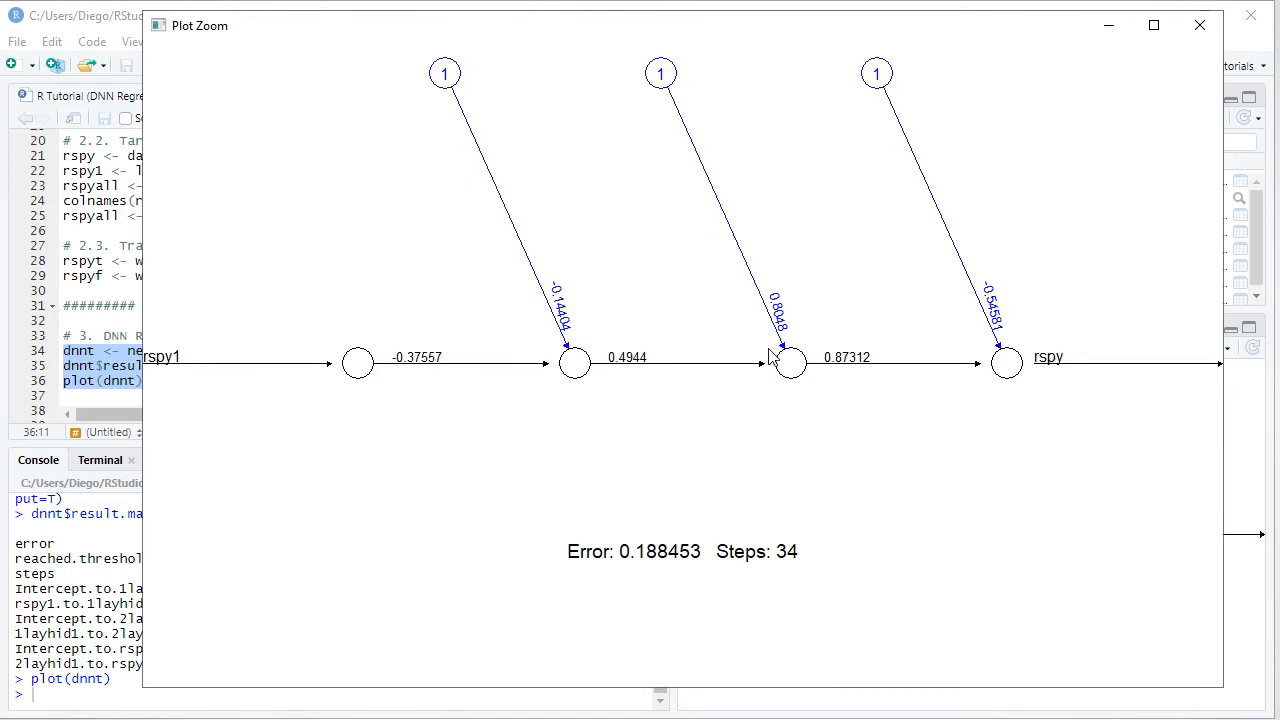
{"action": "mouse_move", "coordinate": [362, 196]}
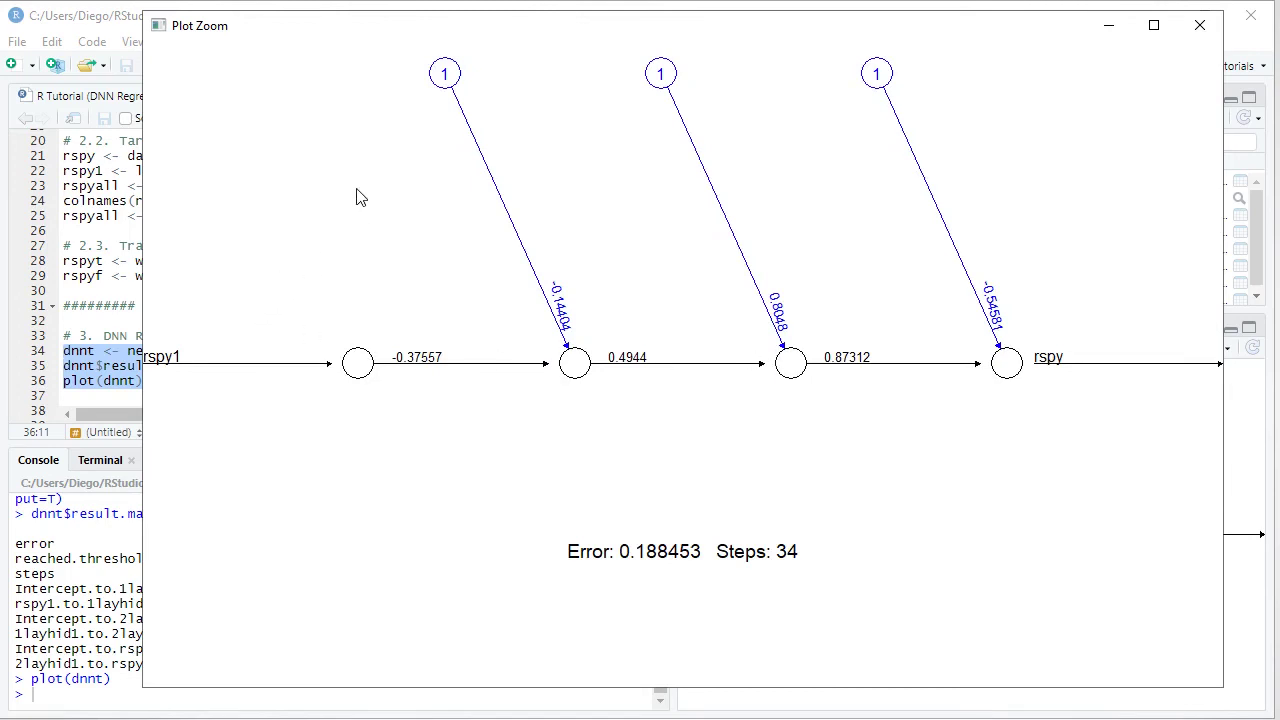
{"action": "mouse_move", "coordinate": [1016, 330]}
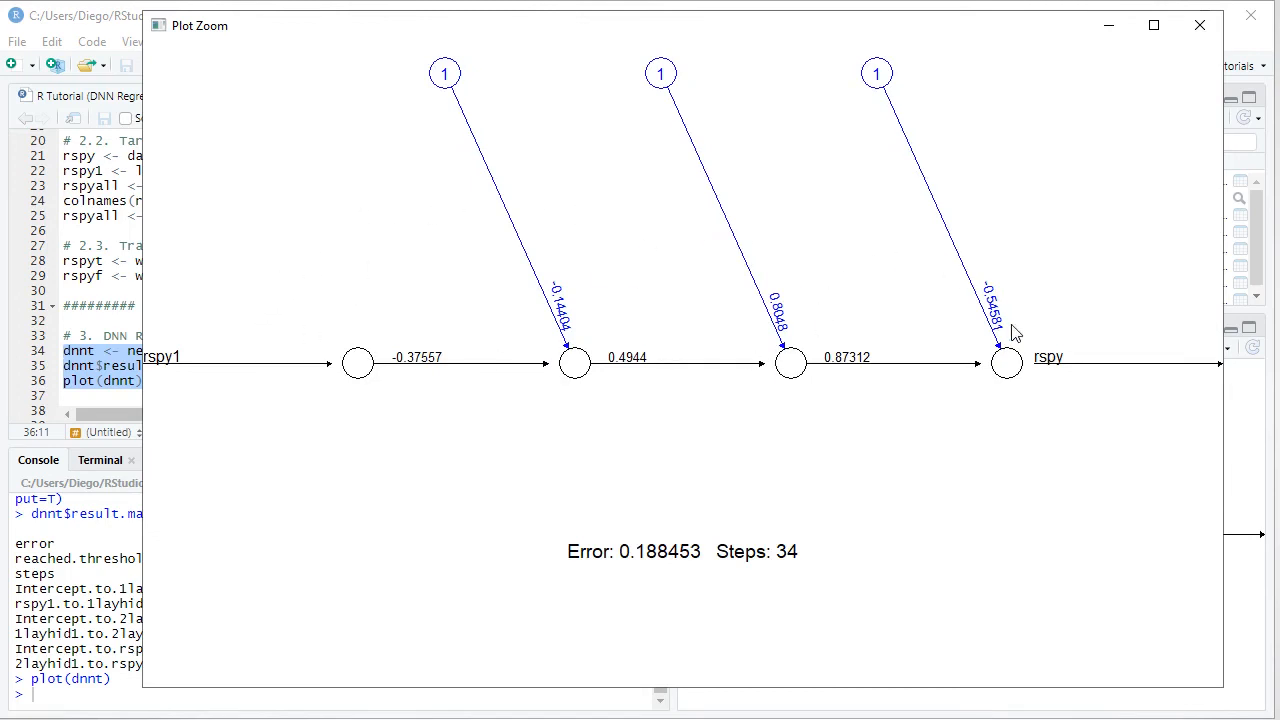
{"action": "mouse_move", "coordinate": [352, 500]}
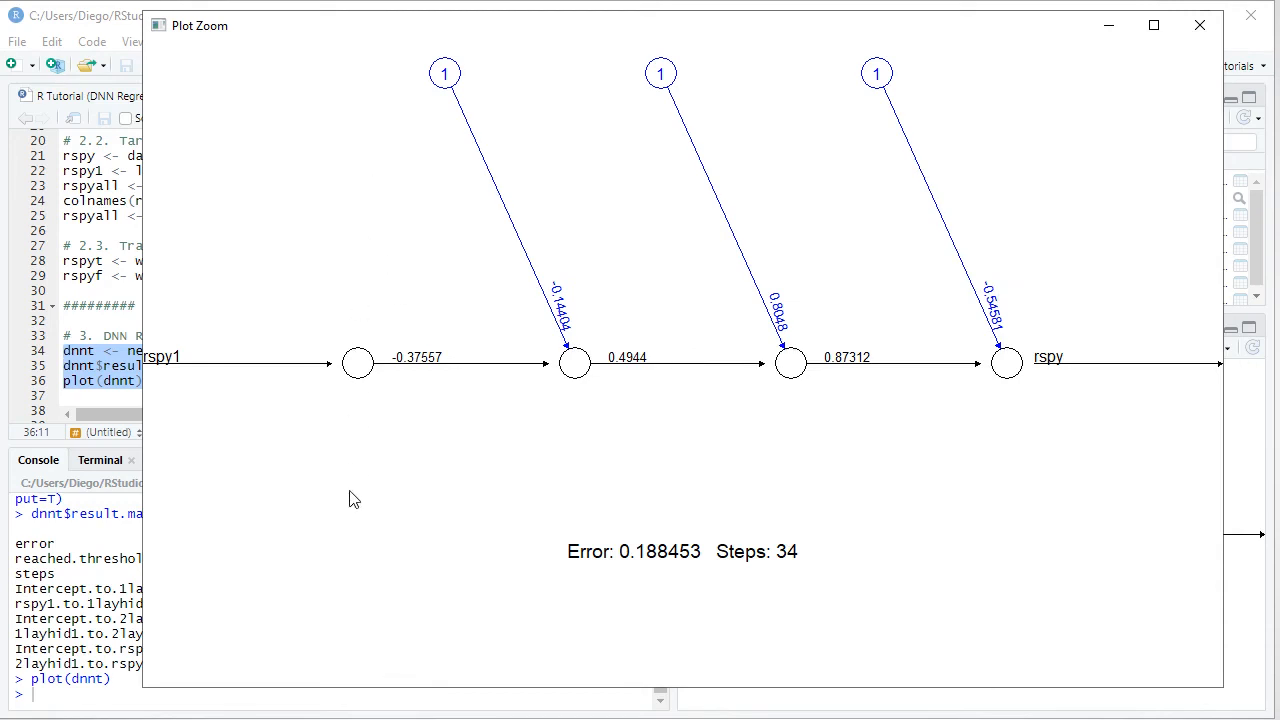
{"action": "mouse_move", "coordinate": [566, 488]}
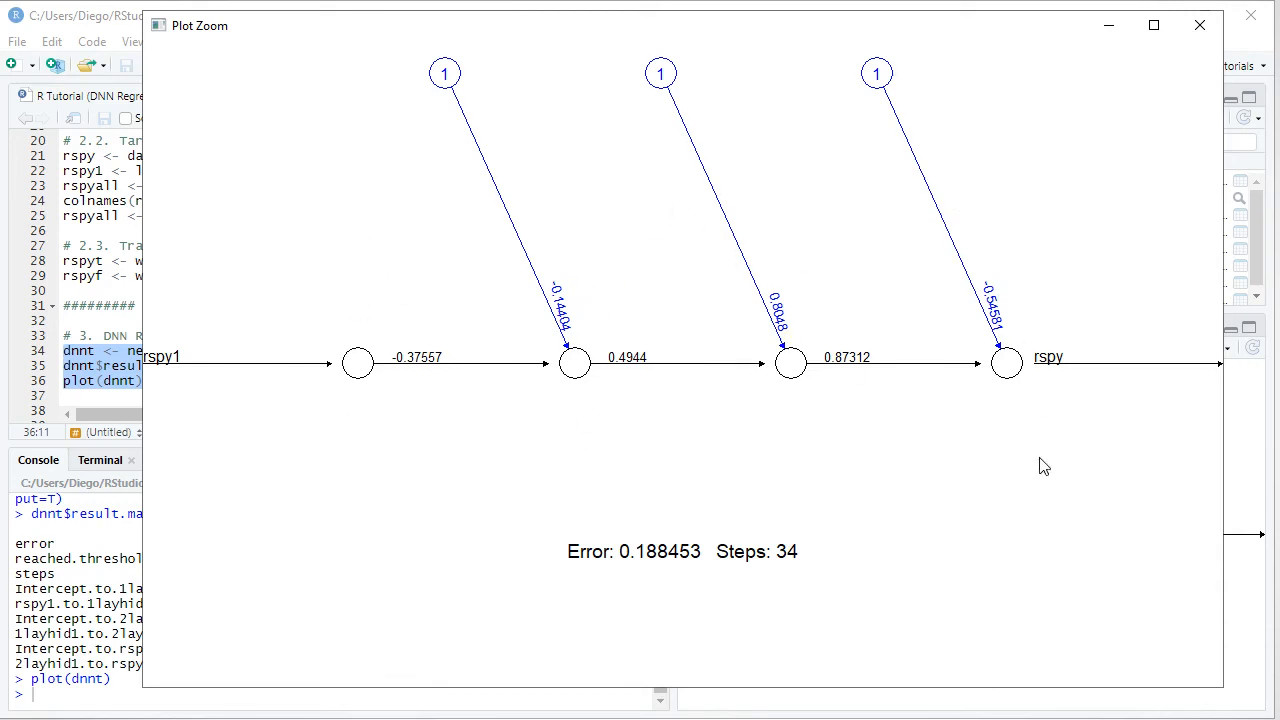
{"action": "mouse_move", "coordinate": [1200, 28]}
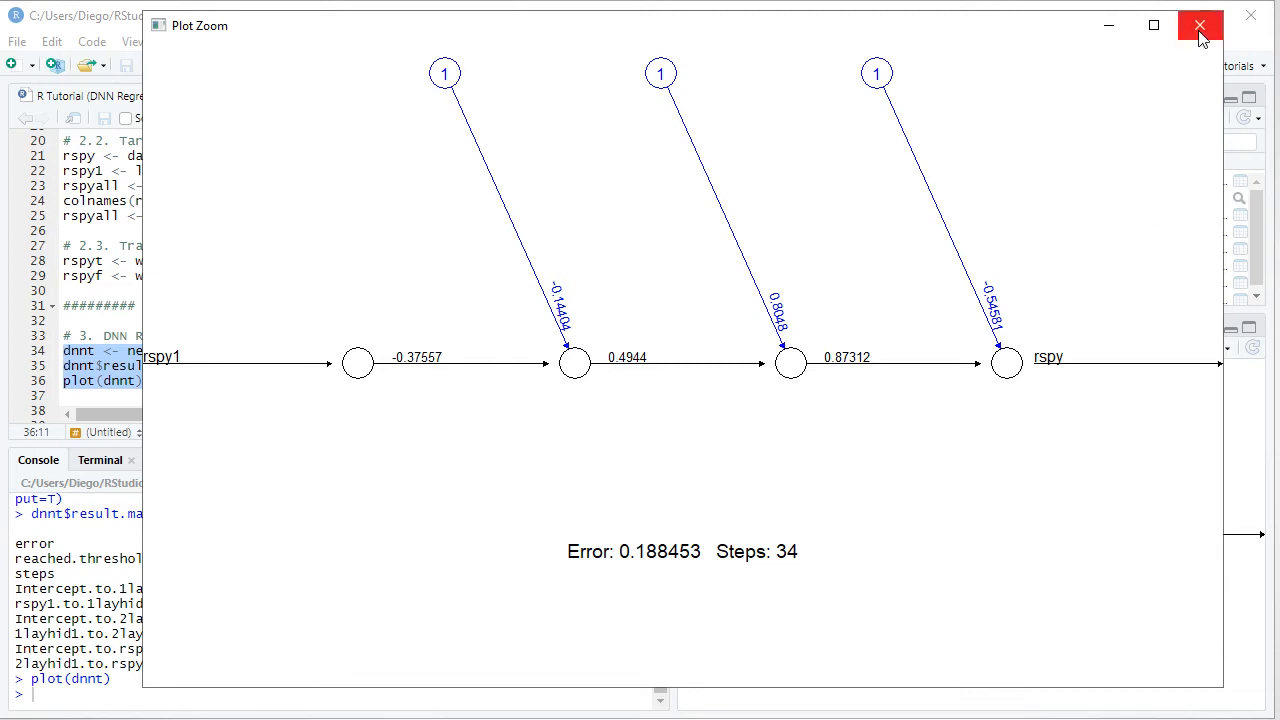
- Close the Plot Zoom window, review the result matrix, and Alt+Tab away
{"action": "left_click", "coordinate": [1200, 24]}
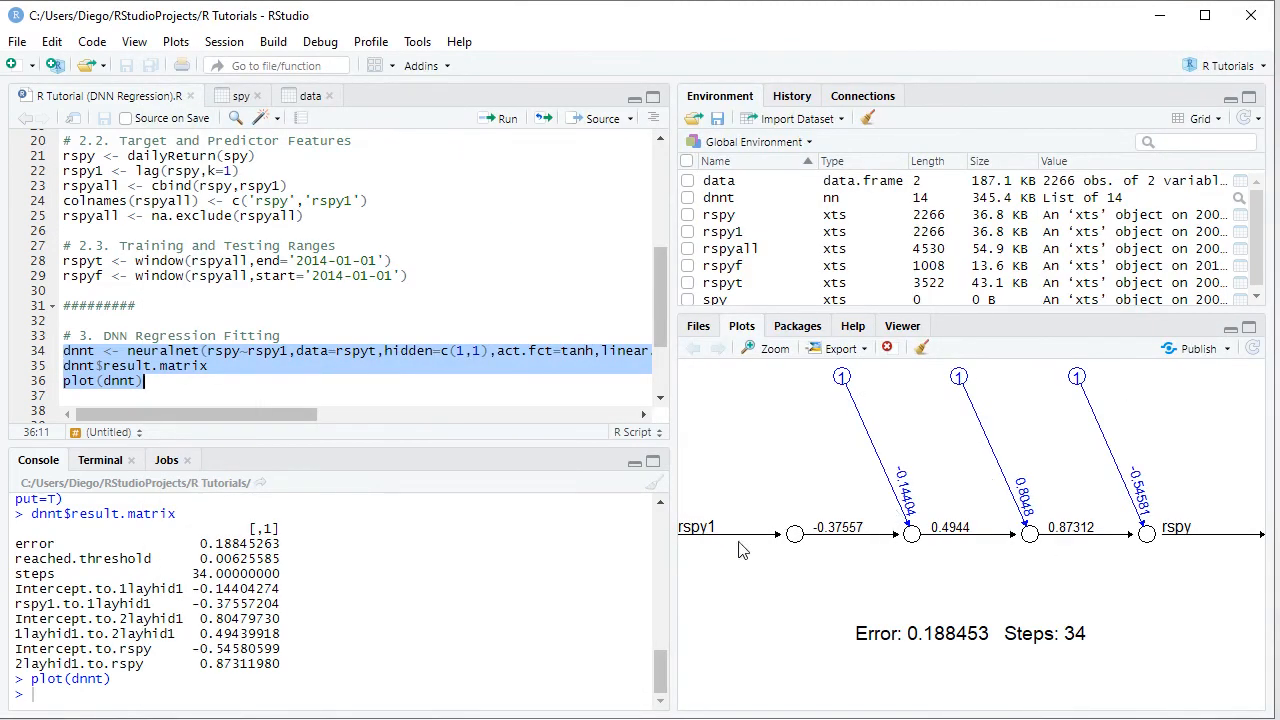
{"action": "mouse_move", "coordinate": [848, 480]}
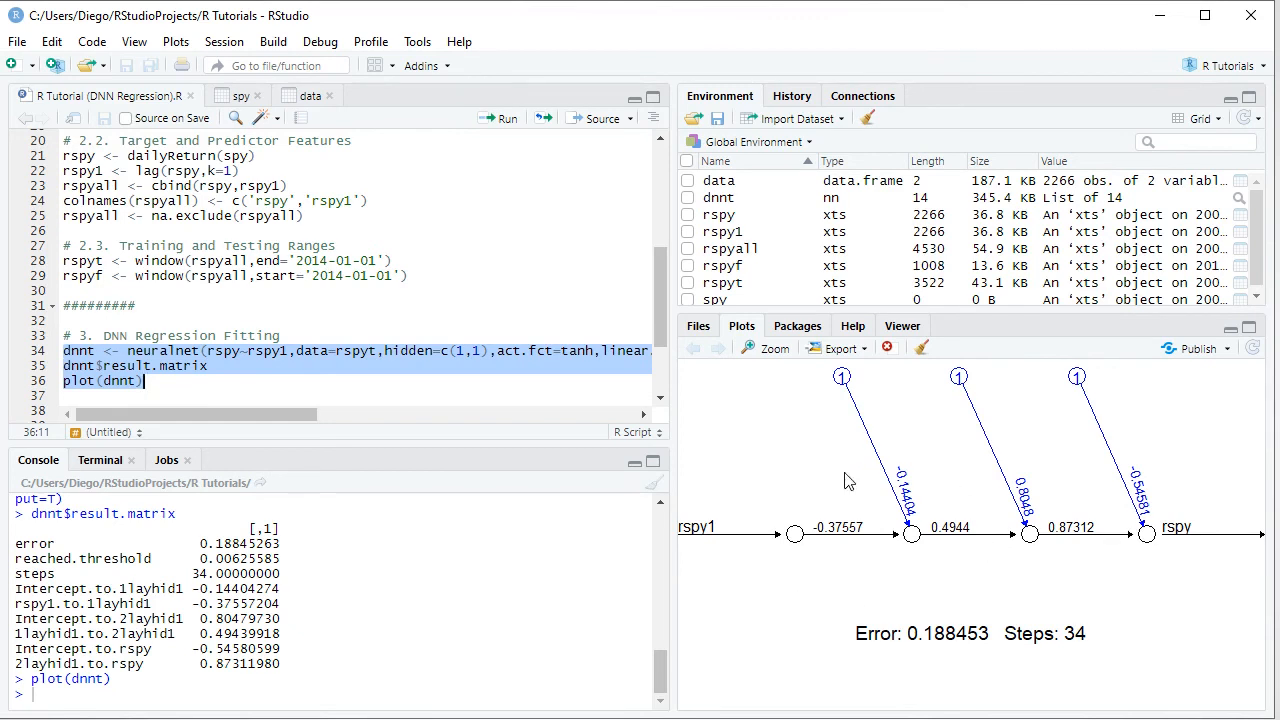
{"action": "mouse_move", "coordinate": [292, 632]}
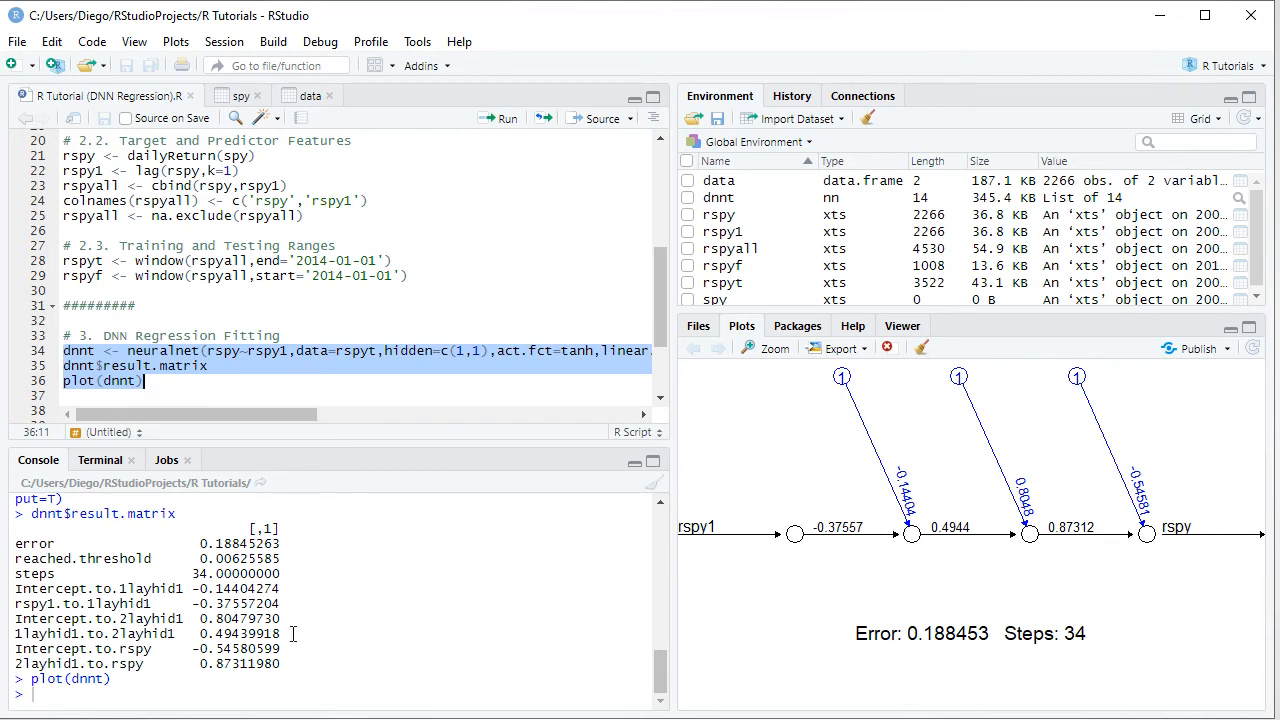
{"action": "mouse_move", "coordinate": [82, 562]}
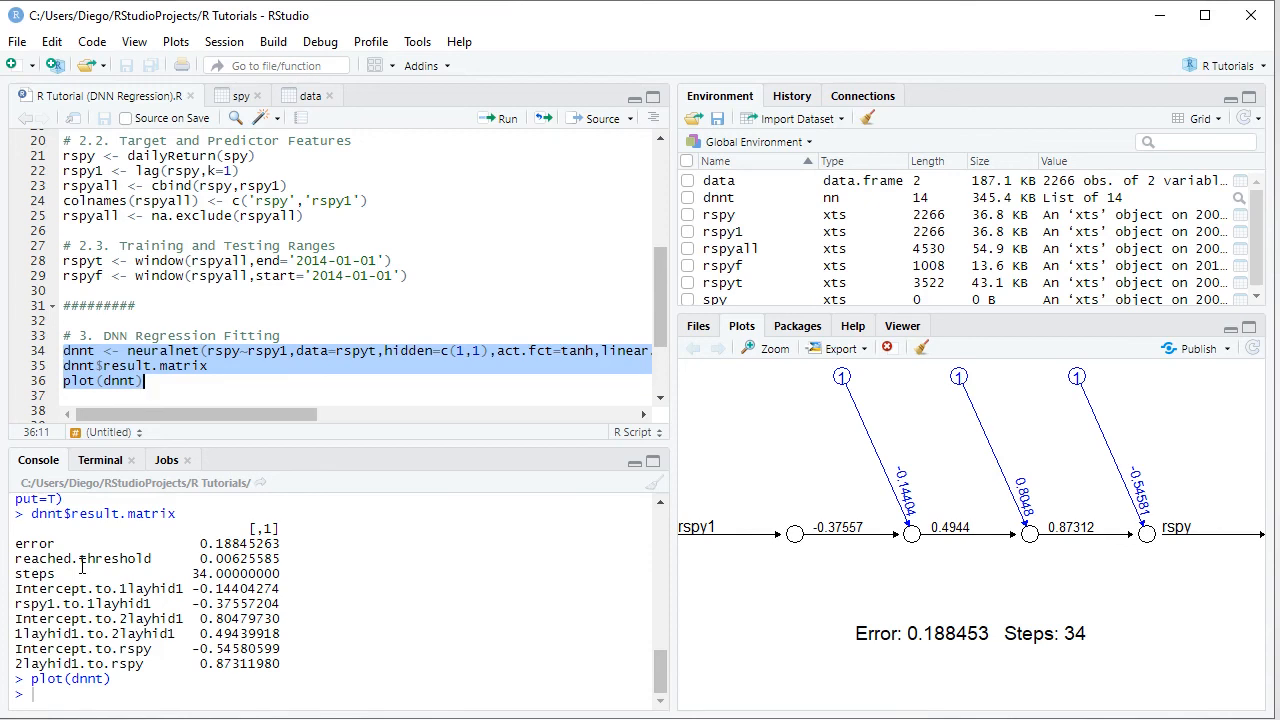
{"action": "mouse_move", "coordinate": [148, 564]}
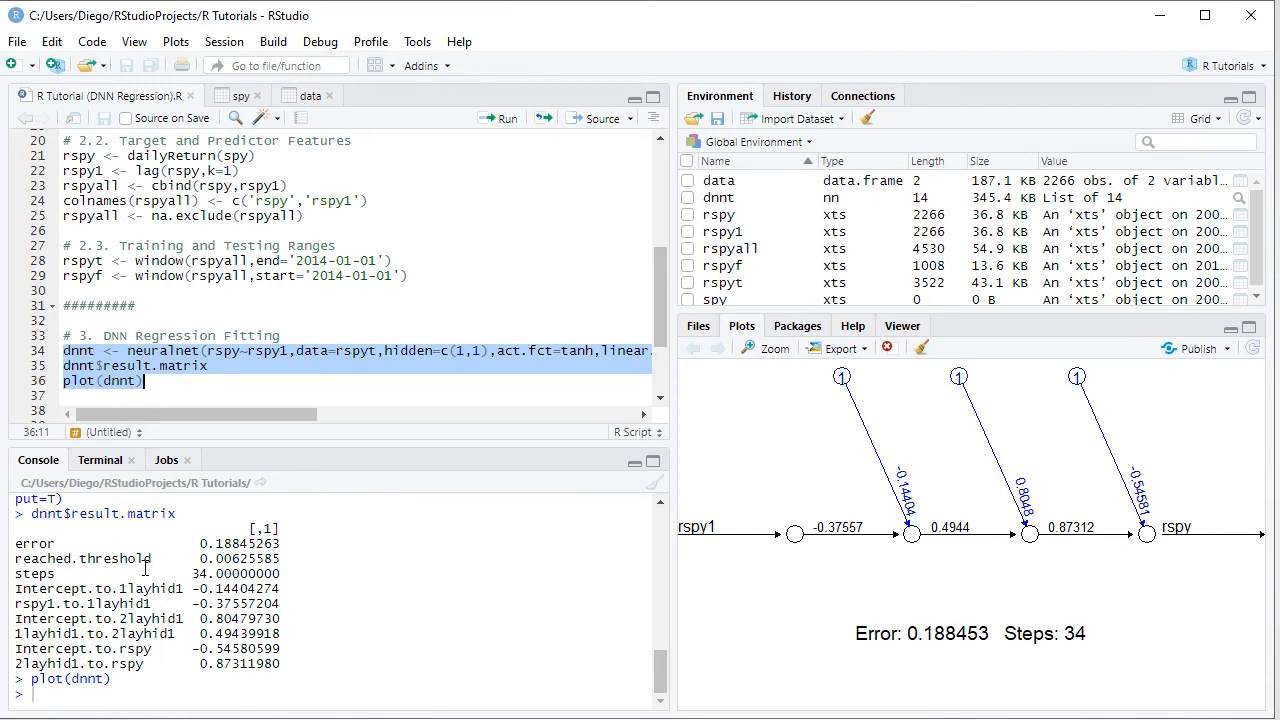
{"action": "mouse_move", "coordinate": [796, 510]}
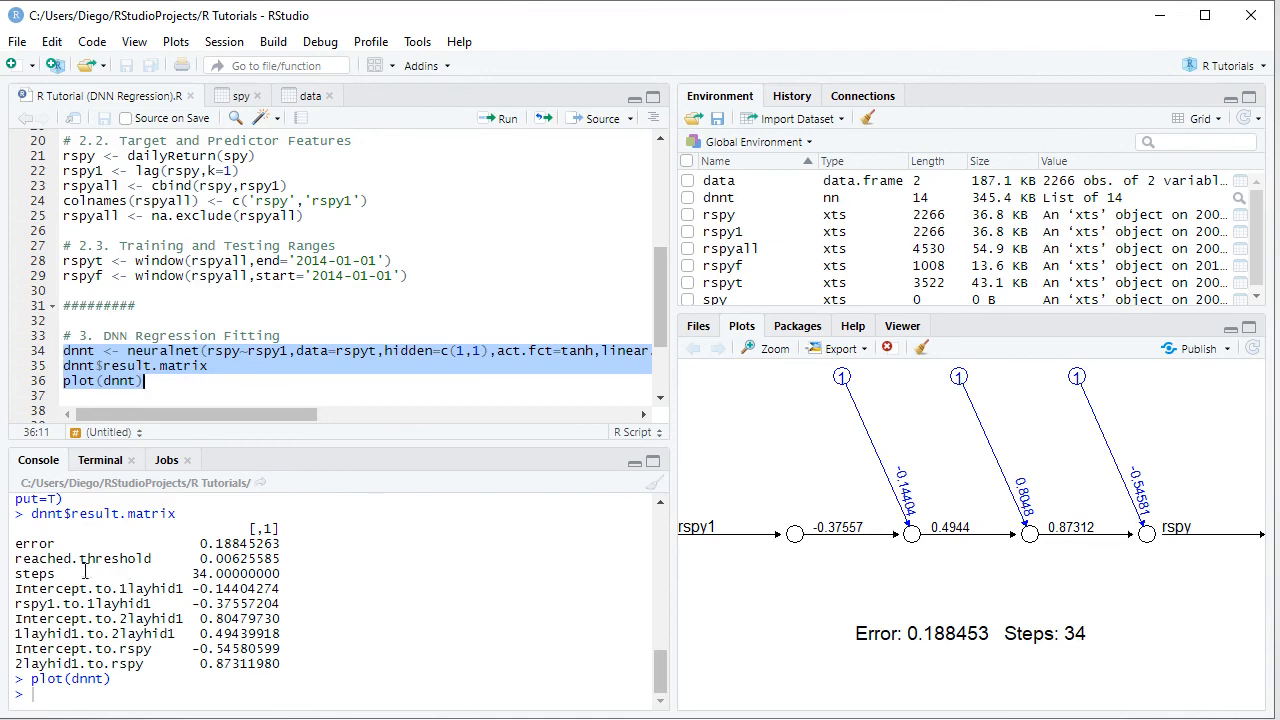
{"action": "mouse_move", "coordinate": [856, 524]}
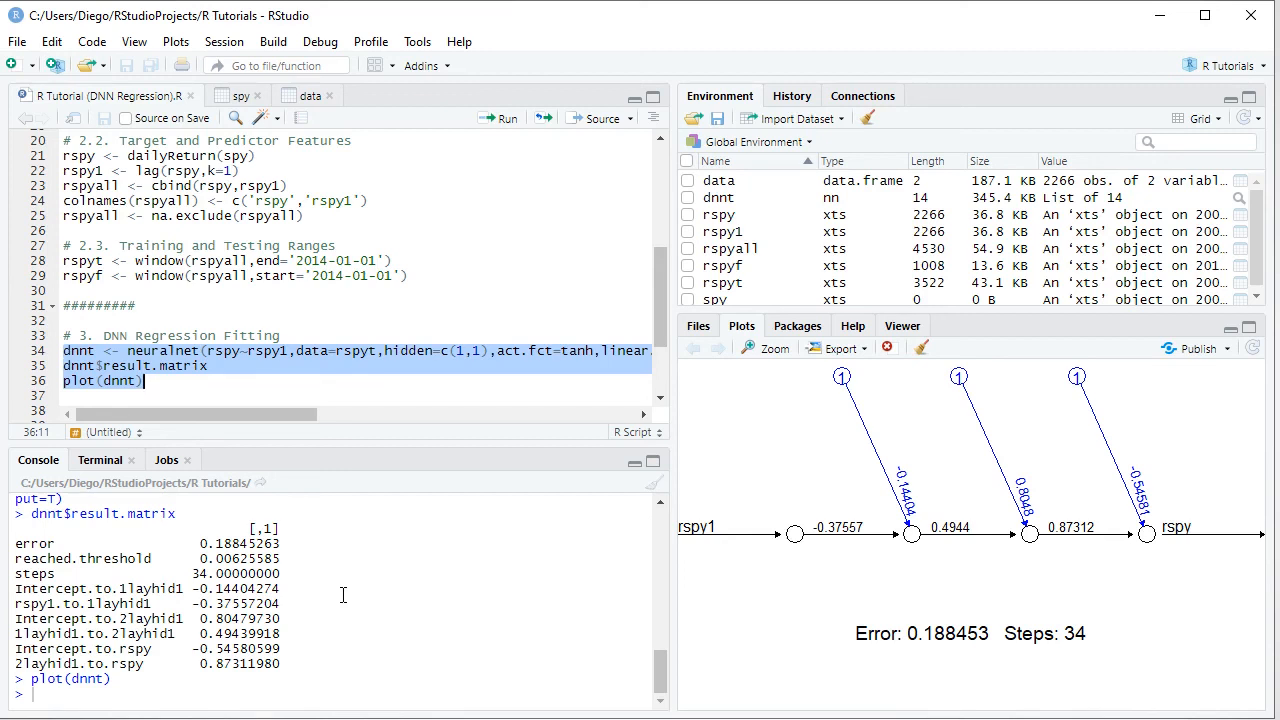
{"action": "mouse_move", "coordinate": [344, 628]}
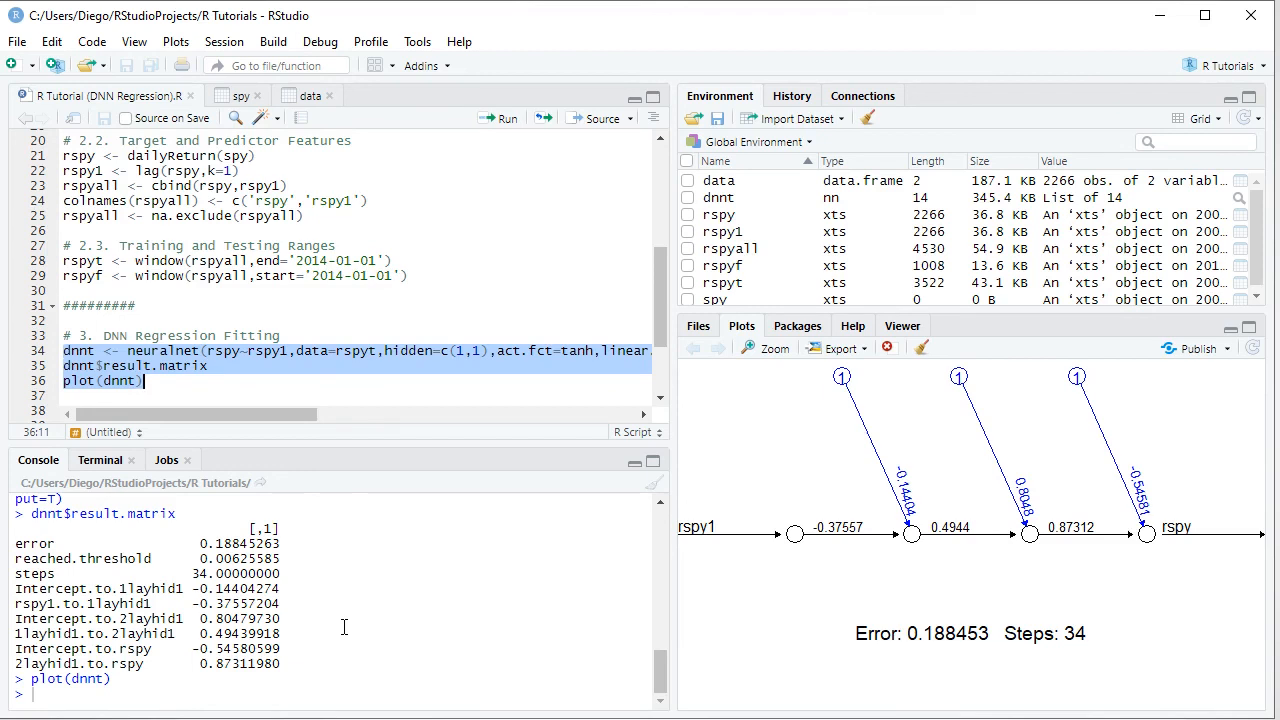
{"action": "key", "text": "alt+tab"}
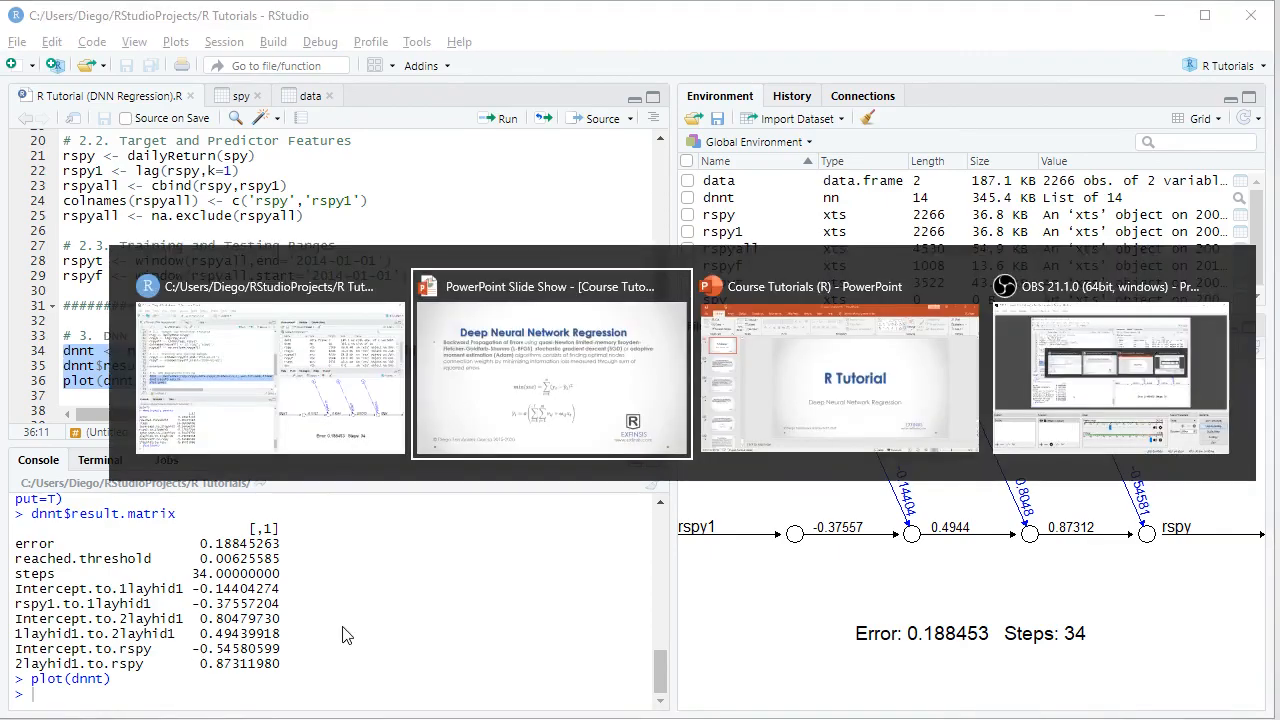